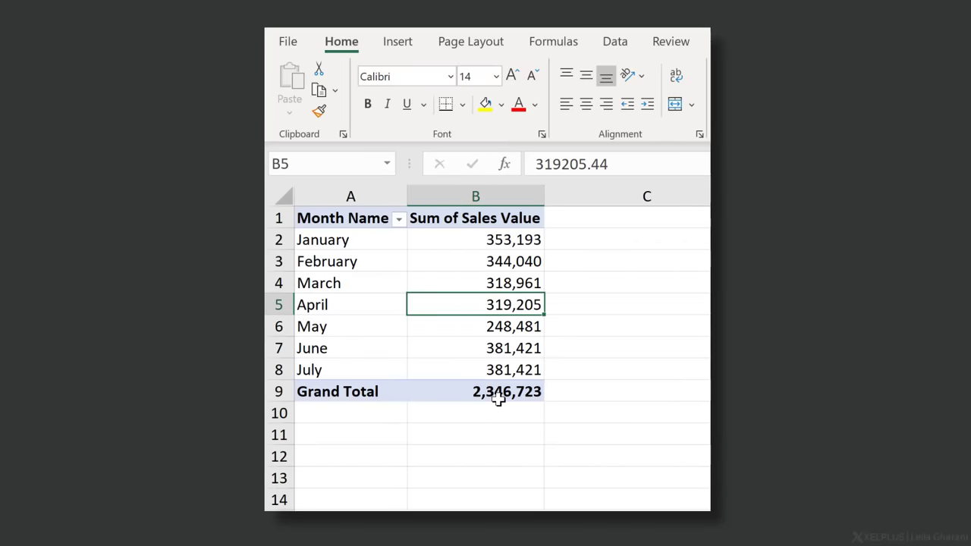
Check July's sales value in the pivot report, then switch to the Jan sheet's data table
{"action": "left_click", "coordinate": [476, 370]}
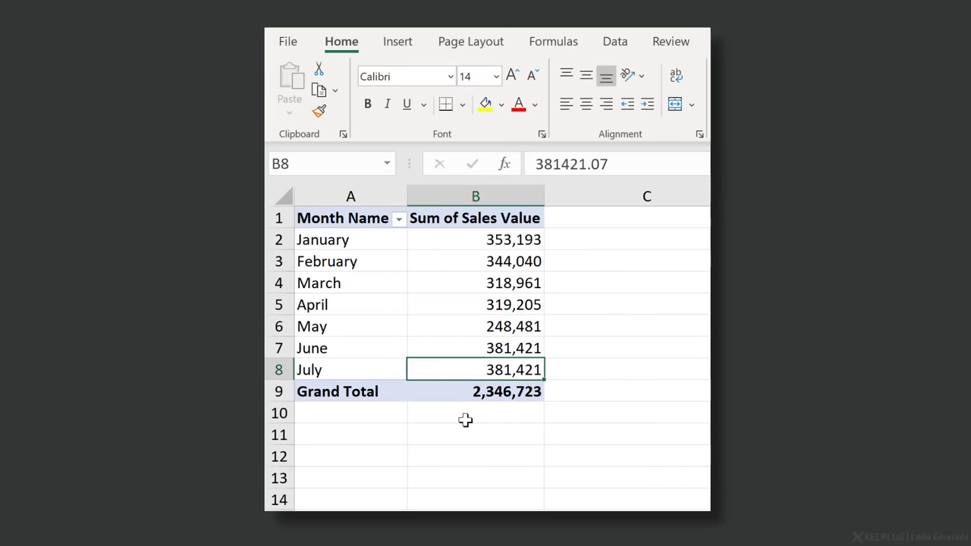
{"action": "left_click", "coordinate": [73, 519]}
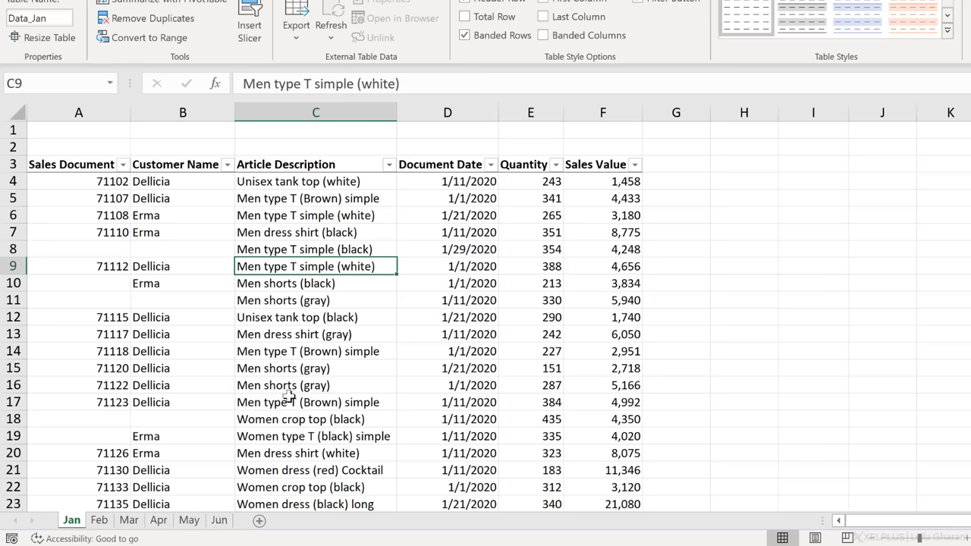
{"action": "mouse_move", "coordinate": [298, 368]}
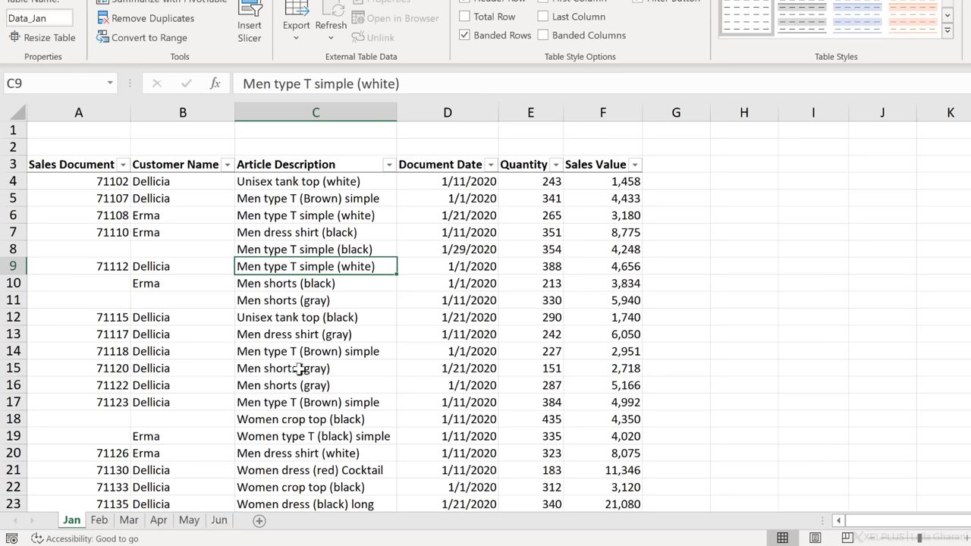
{"action": "left_click", "coordinate": [315, 283]}
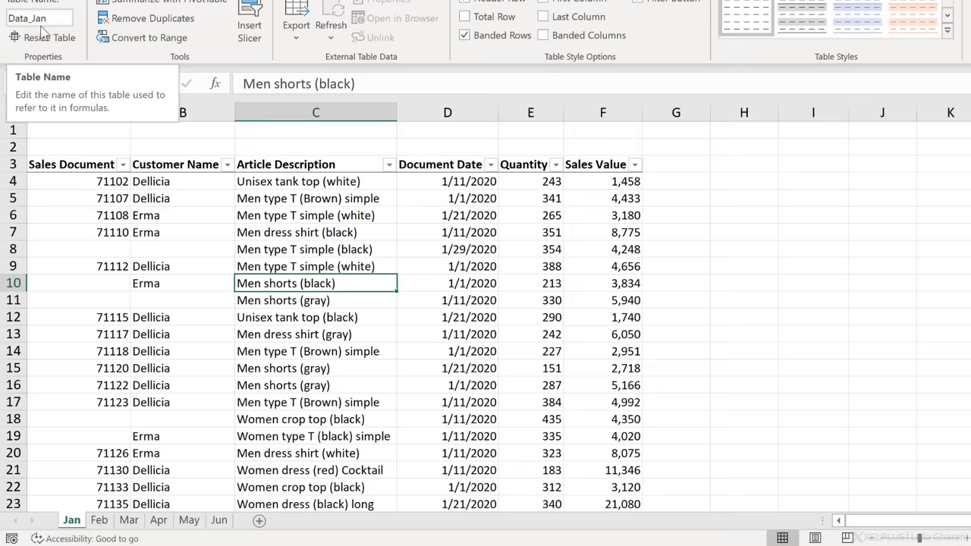
{"action": "left_click", "coordinate": [98, 519]}
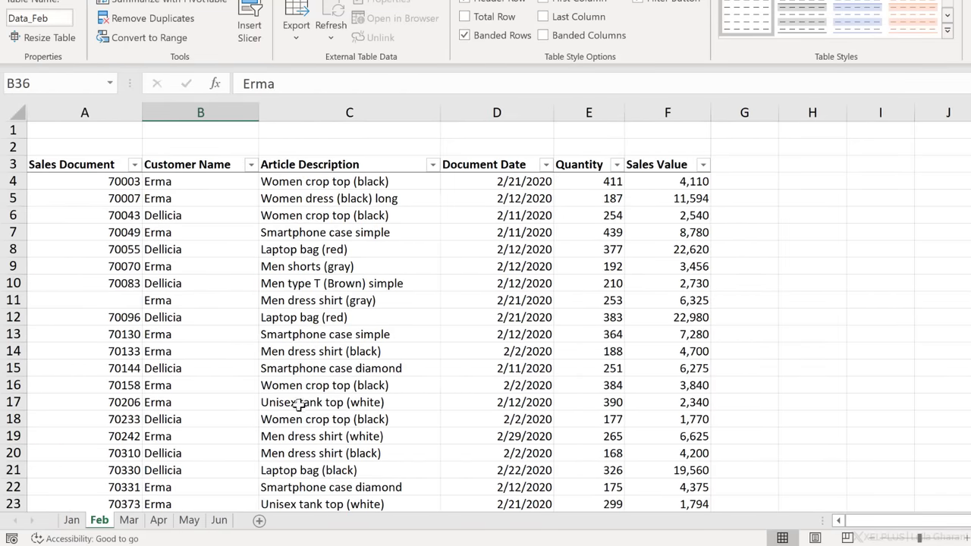
{"action": "mouse_move", "coordinate": [240, 346]}
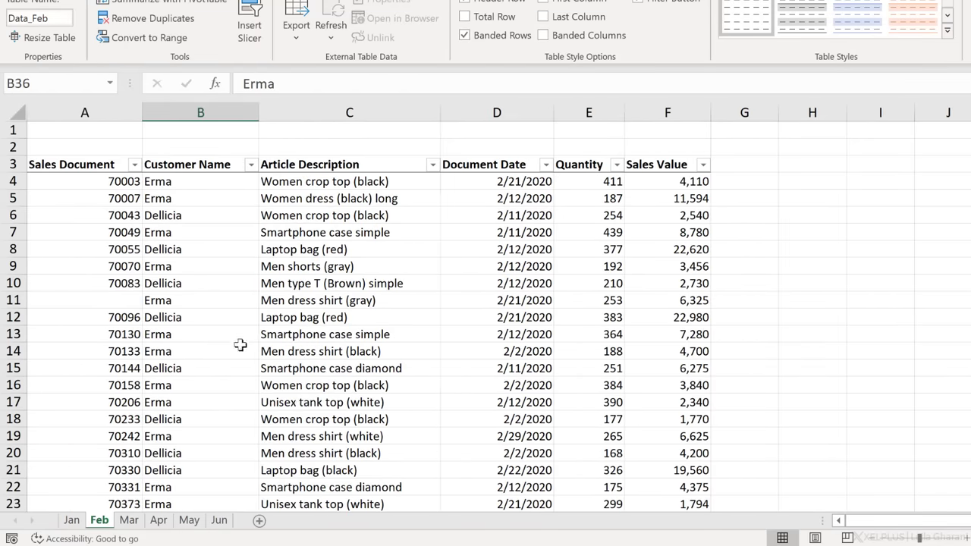
{"action": "mouse_move", "coordinate": [139, 333]}
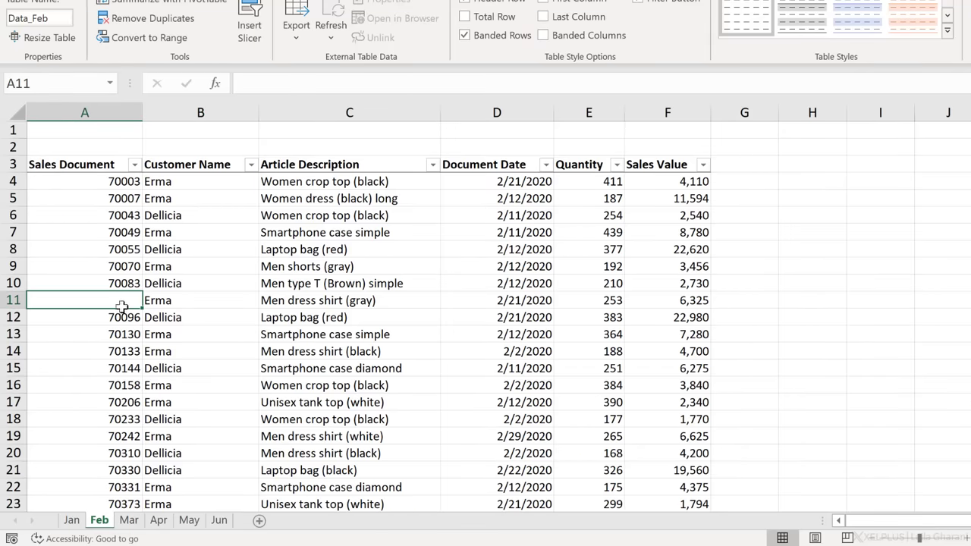
{"action": "left_click", "coordinate": [128, 519]}
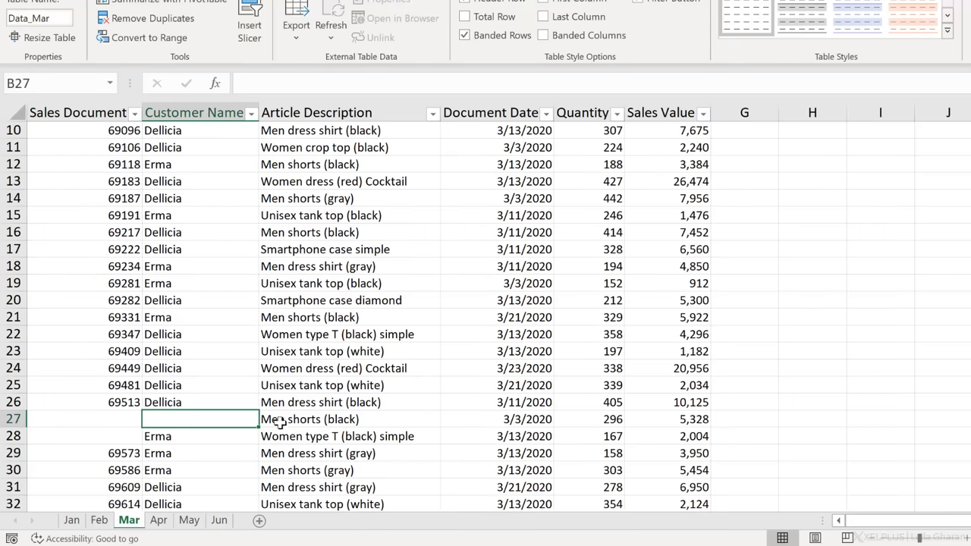
{"action": "mouse_move", "coordinate": [150, 431]}
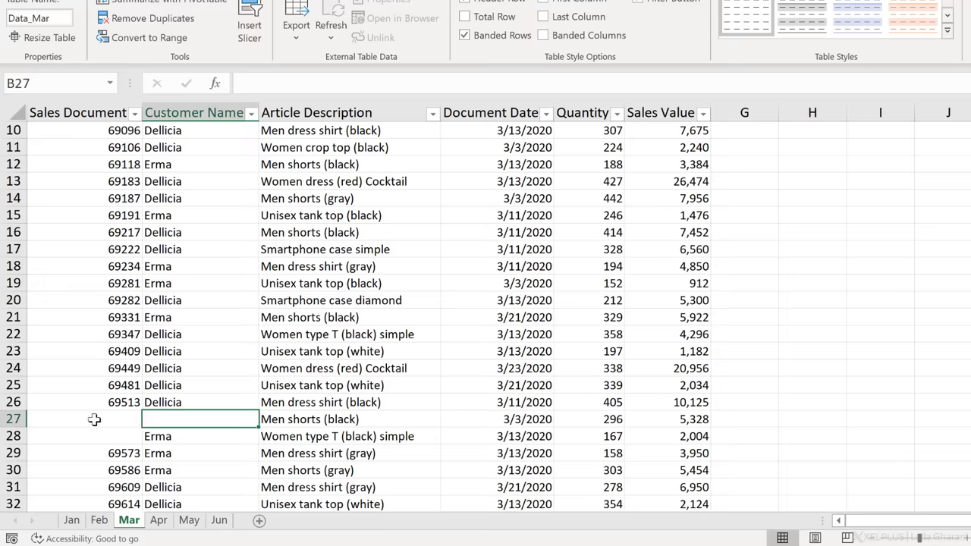
{"action": "left_click", "coordinate": [84, 419]}
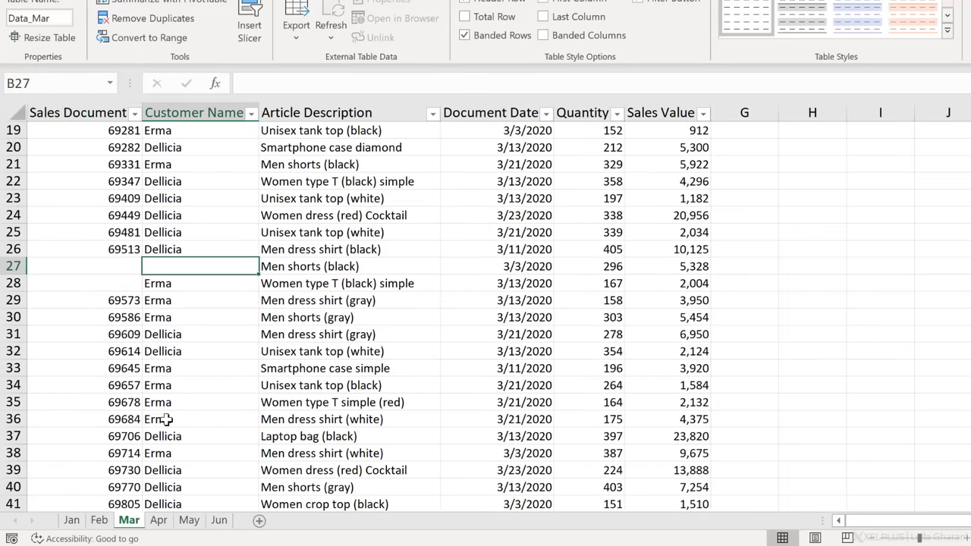
{"action": "scroll", "scroll_direction": "down", "scroll_amount": 3}
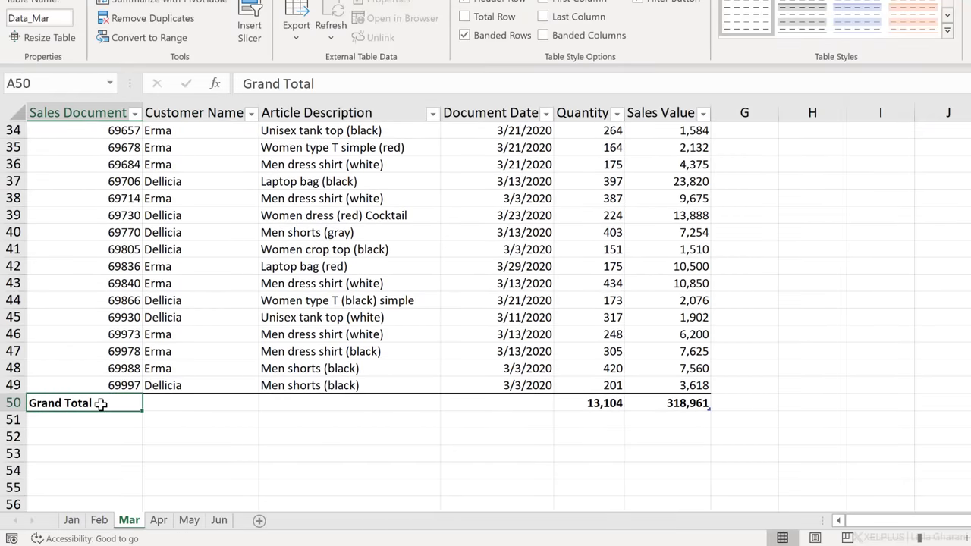
{"action": "scroll", "scroll_direction": "up", "scroll_amount": 3}
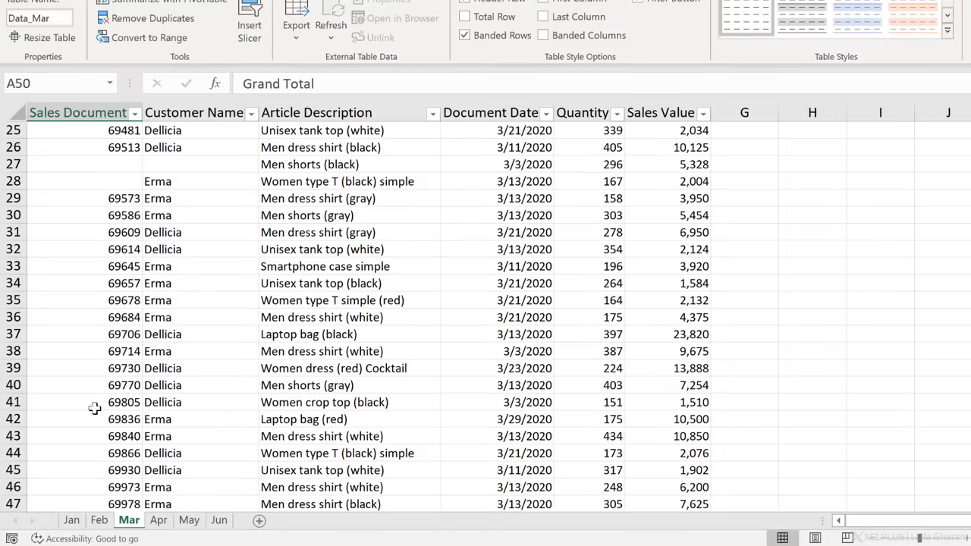
{"action": "scroll", "scroll_direction": "up", "scroll_amount": 3}
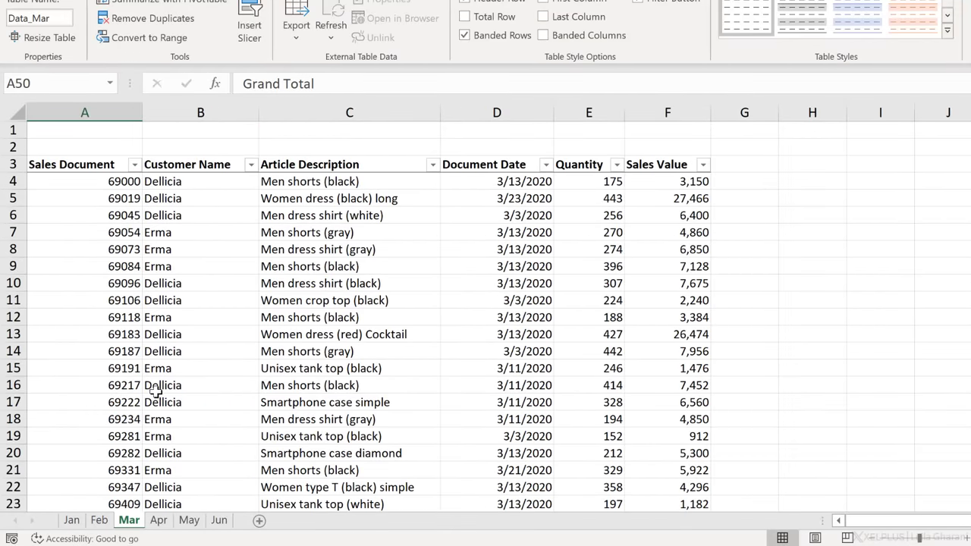
{"action": "left_click", "coordinate": [69, 519]}
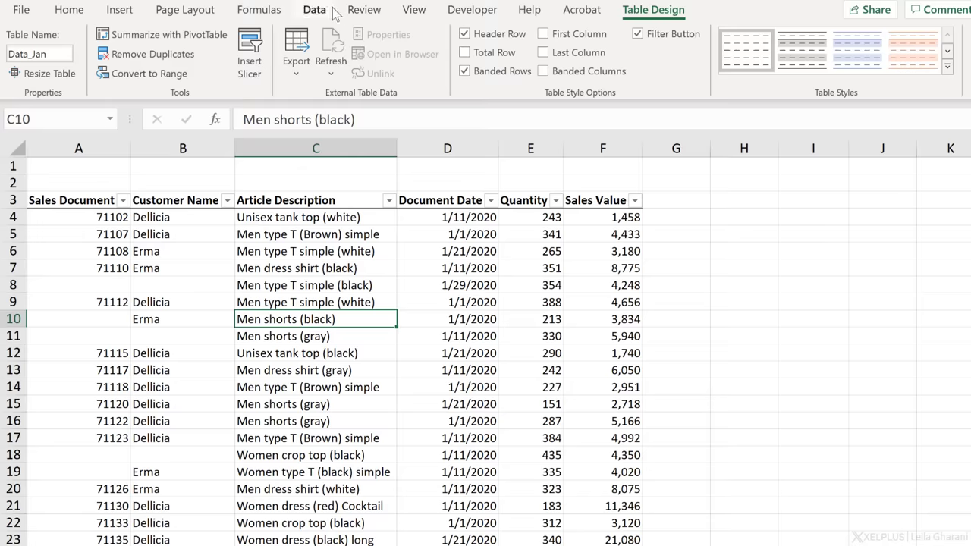
Bring the January table into Power Query and load it as a connection-only query
{"action": "left_click", "coordinate": [314, 9]}
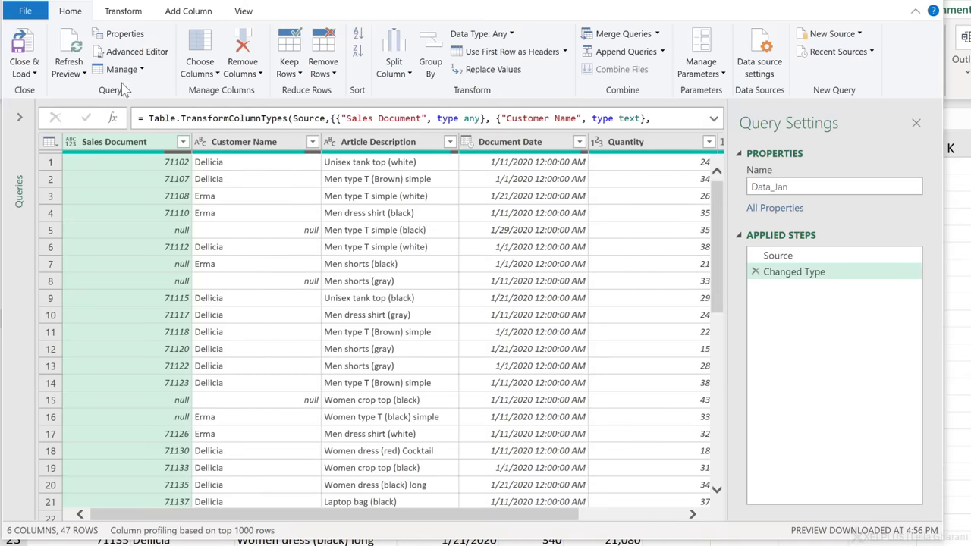
{"action": "left_click", "coordinate": [24, 44]}
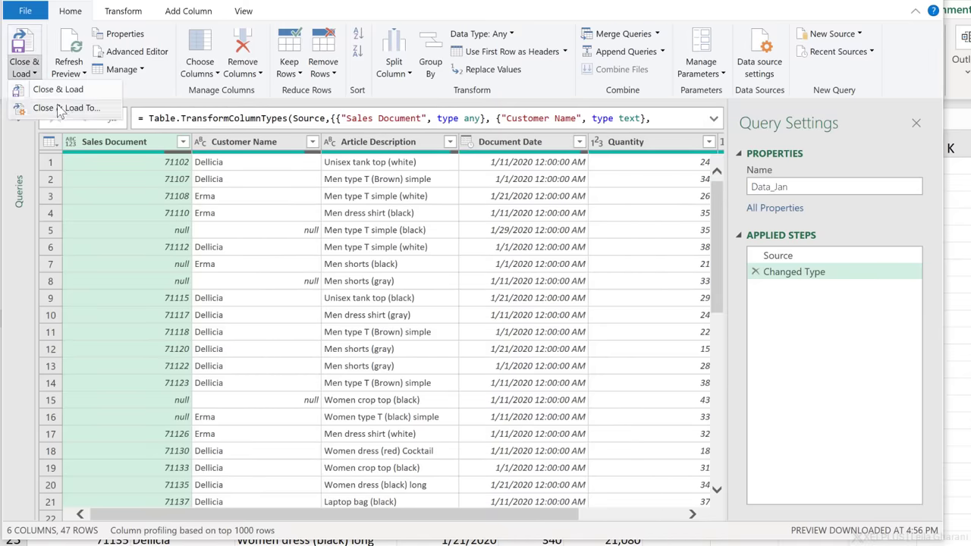
{"action": "left_click", "coordinate": [66, 108]}
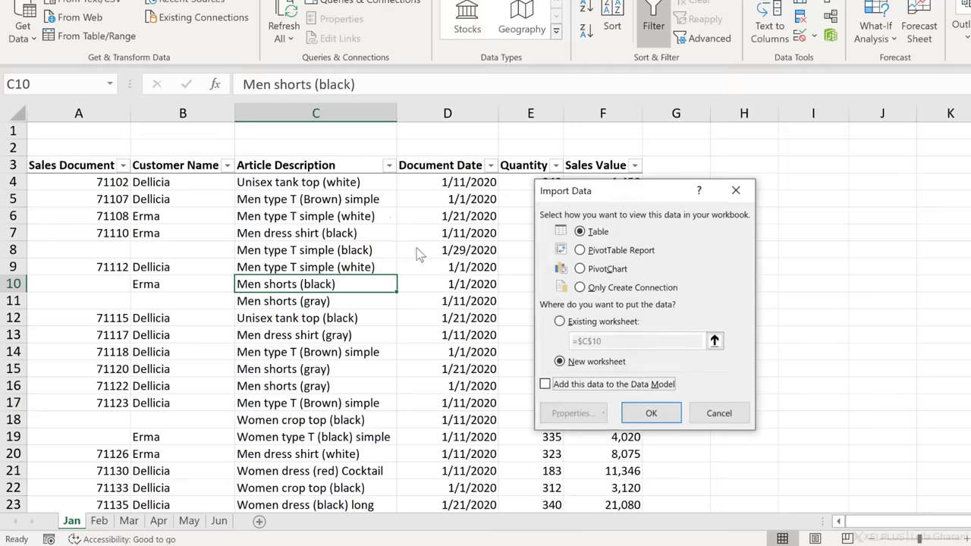
{"action": "left_click", "coordinate": [580, 286]}
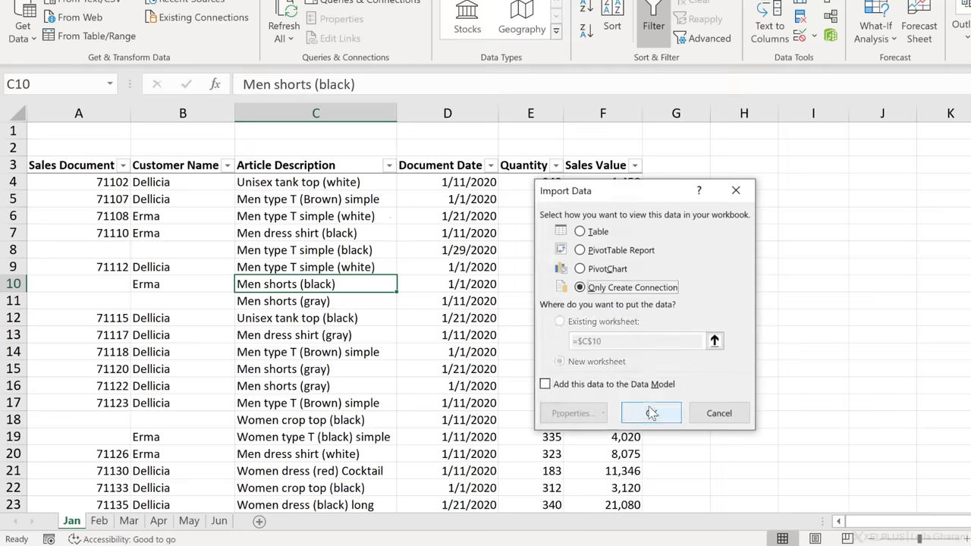
{"action": "left_click", "coordinate": [651, 412]}
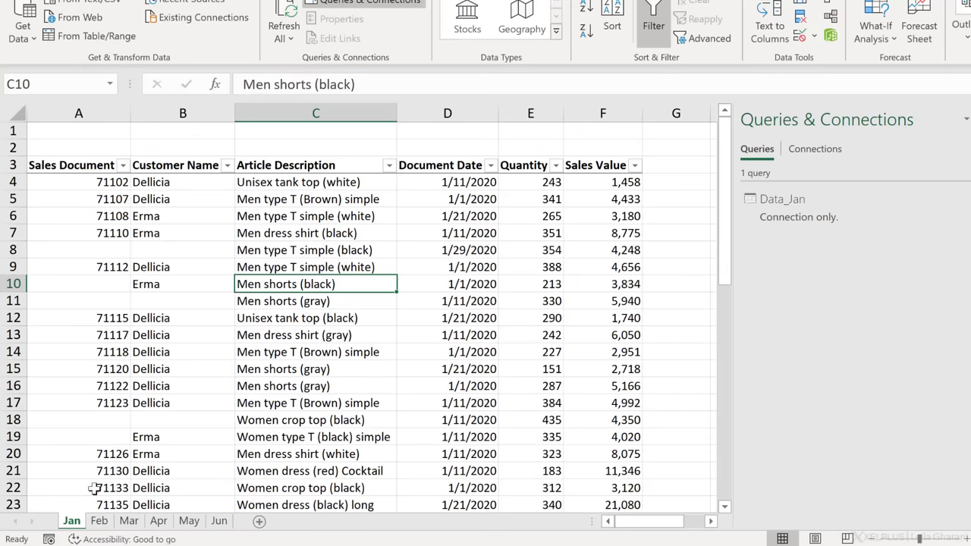
Look at the Feb and Apr sheets, then return to Jan
{"action": "left_click", "coordinate": [99, 520]}
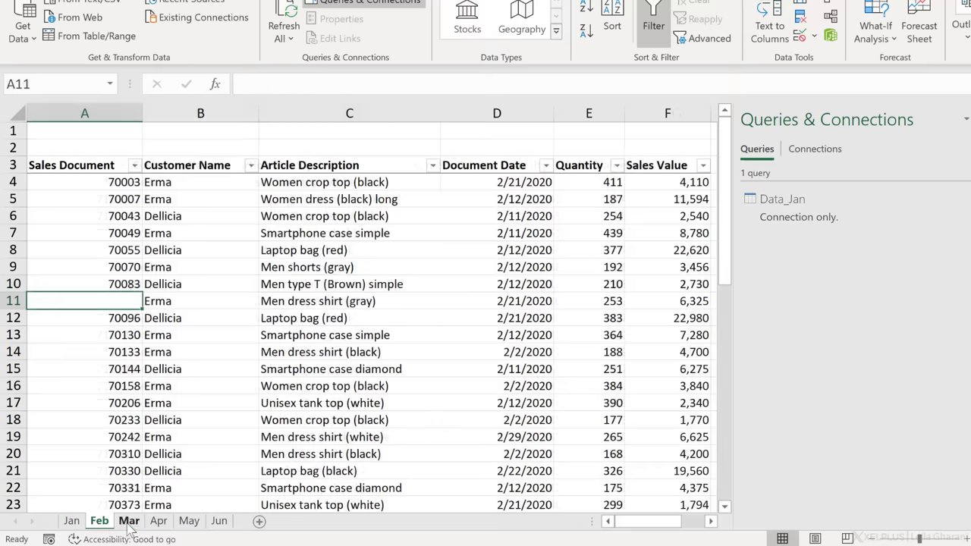
{"action": "left_click", "coordinate": [158, 520]}
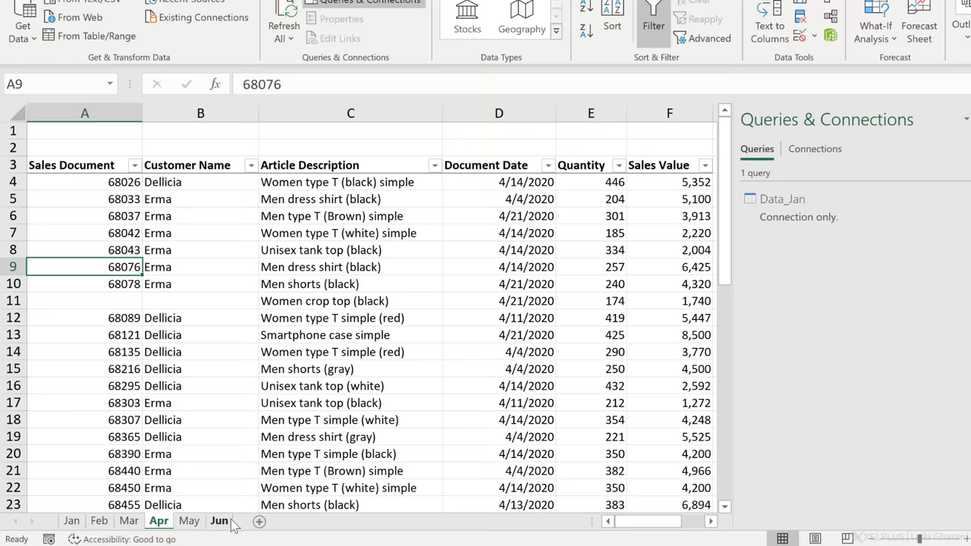
{"action": "left_click", "coordinate": [71, 521]}
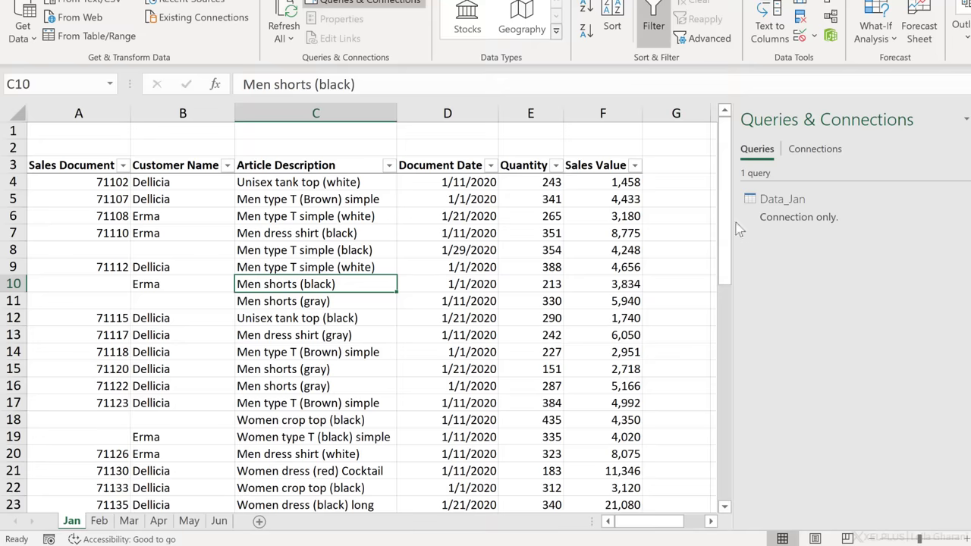
Delete the Data_Jan query and start a new blank query from Get Data
{"action": "right_click", "coordinate": [783, 199]}
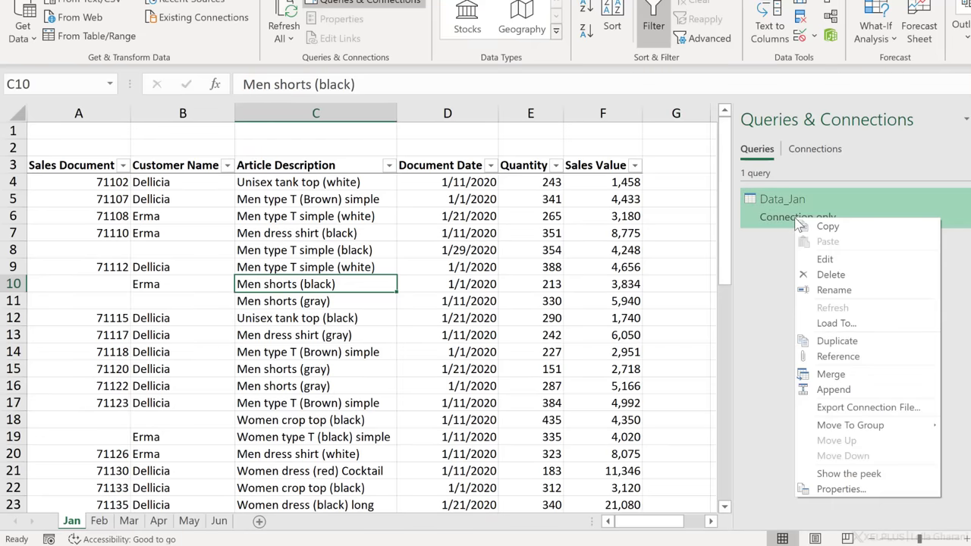
{"action": "left_click", "coordinate": [837, 281]}
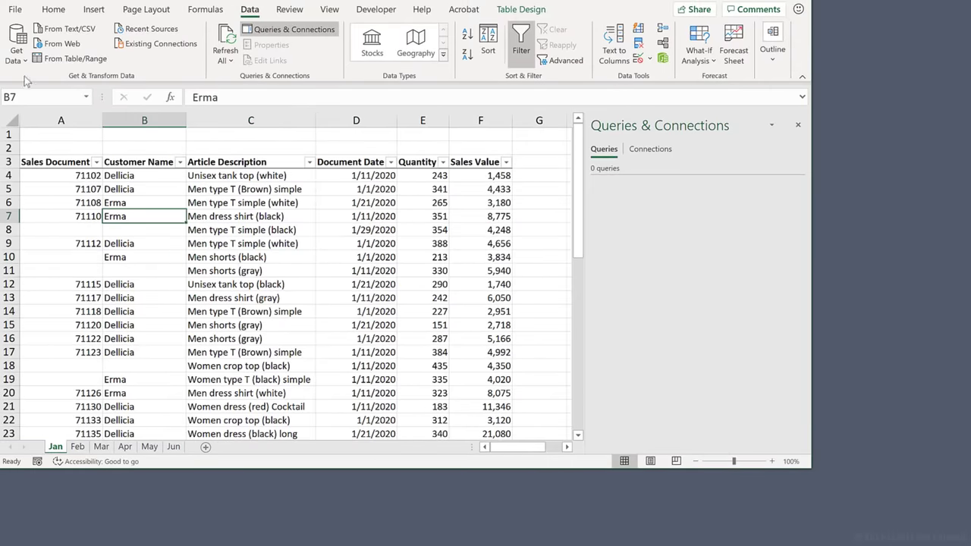
{"action": "left_click", "coordinate": [15, 43]}
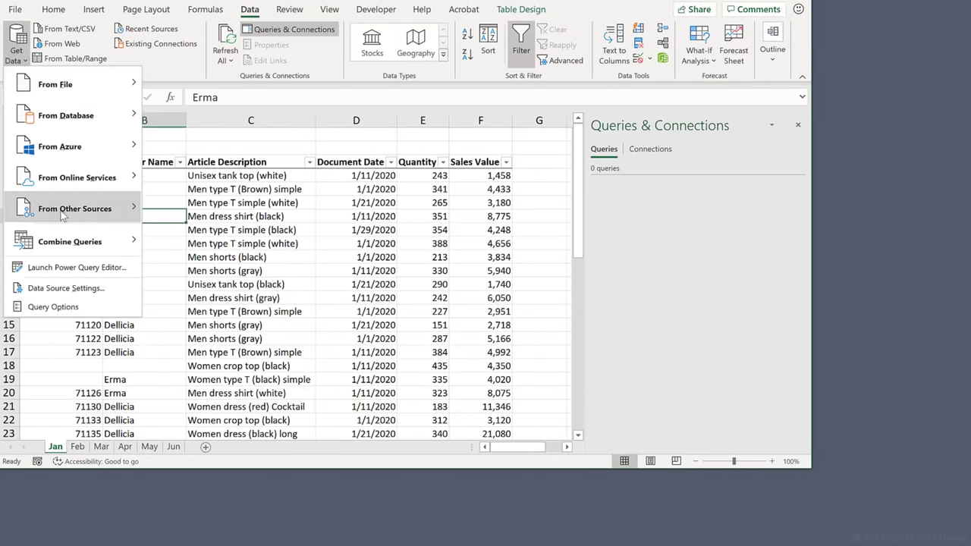
{"action": "left_click", "coordinate": [75, 208]}
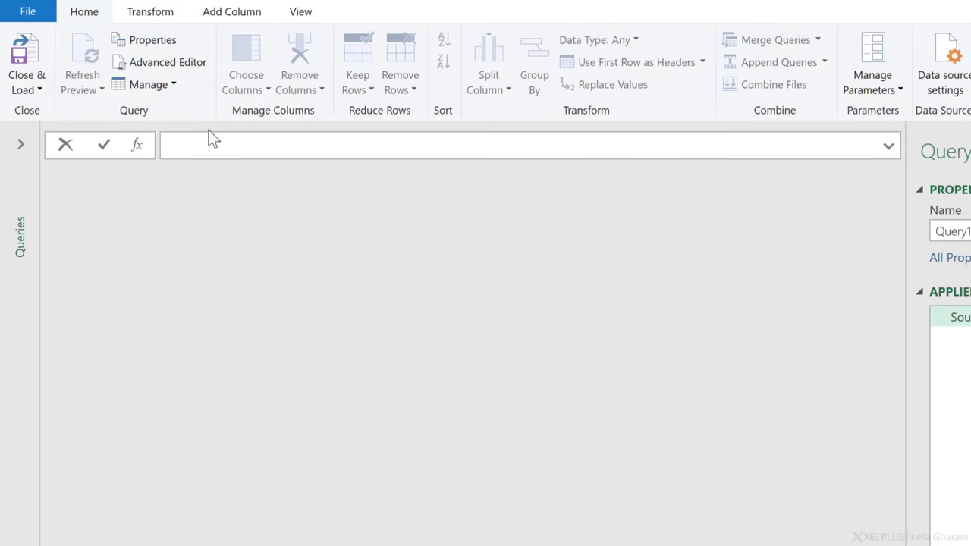
{"action": "mouse_move", "coordinate": [239, 277]}
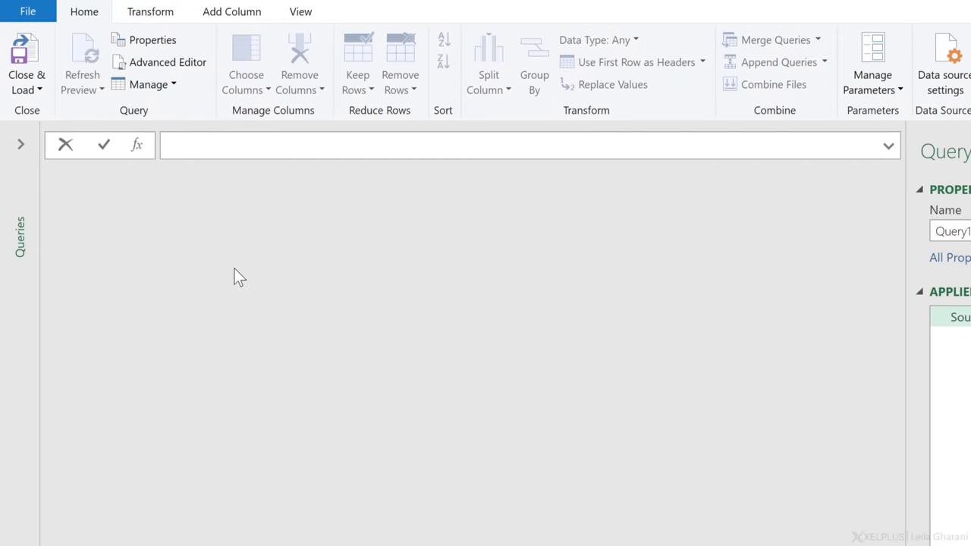
Enter =Excel.CurrentWorkbook() so the query lists tables Data_Jan through Data_Jun
{"action": "type", "text": "=Excel"}
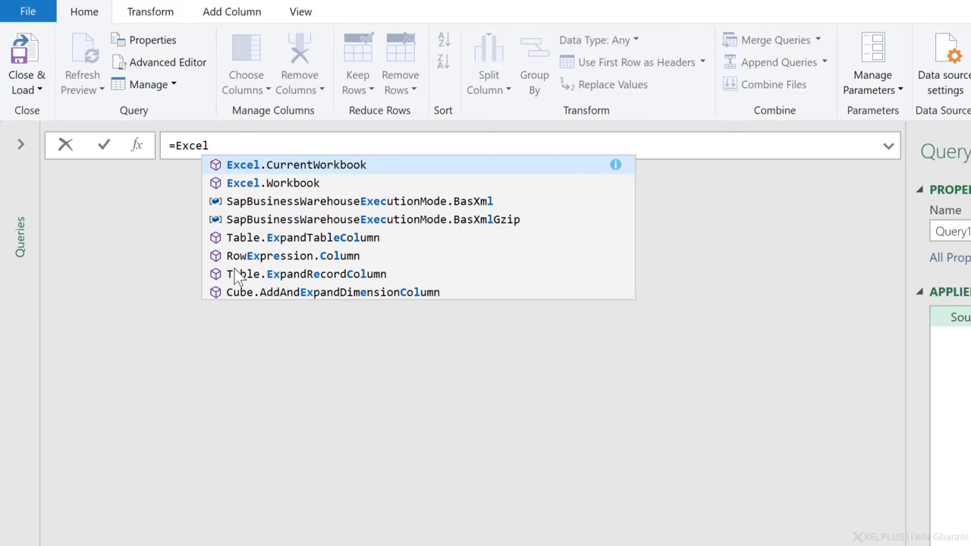
{"action": "left_click", "coordinate": [296, 164]}
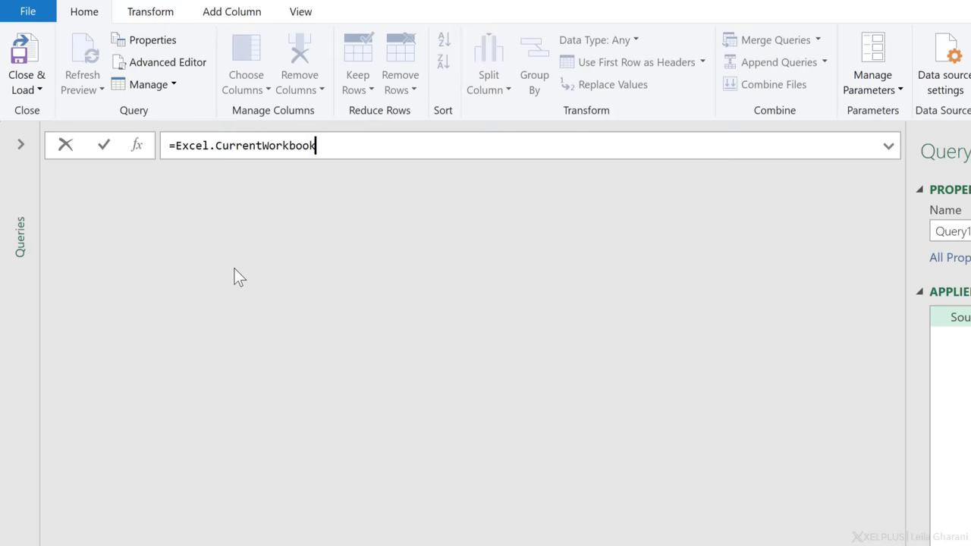
{"action": "type", "text": "()"}
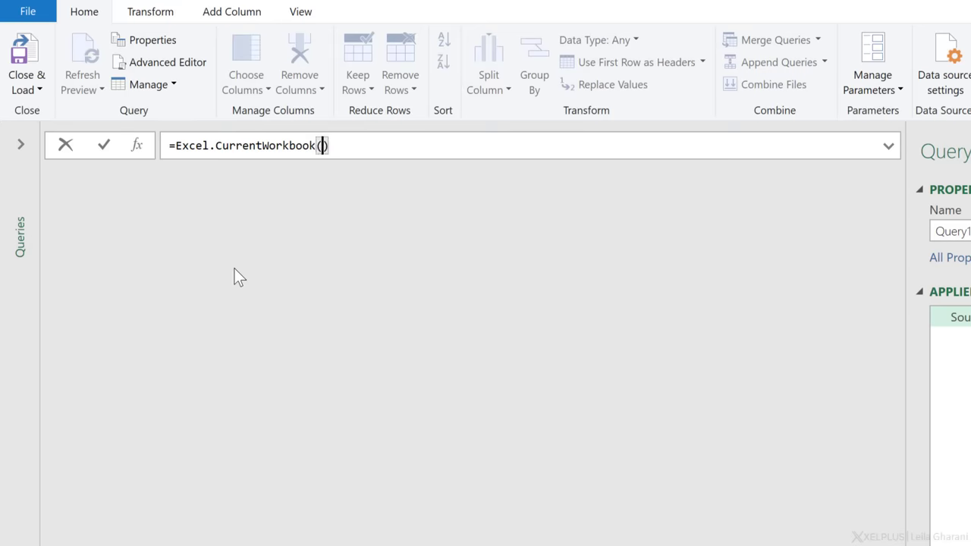
{"action": "left_click", "coordinate": [103, 145]}
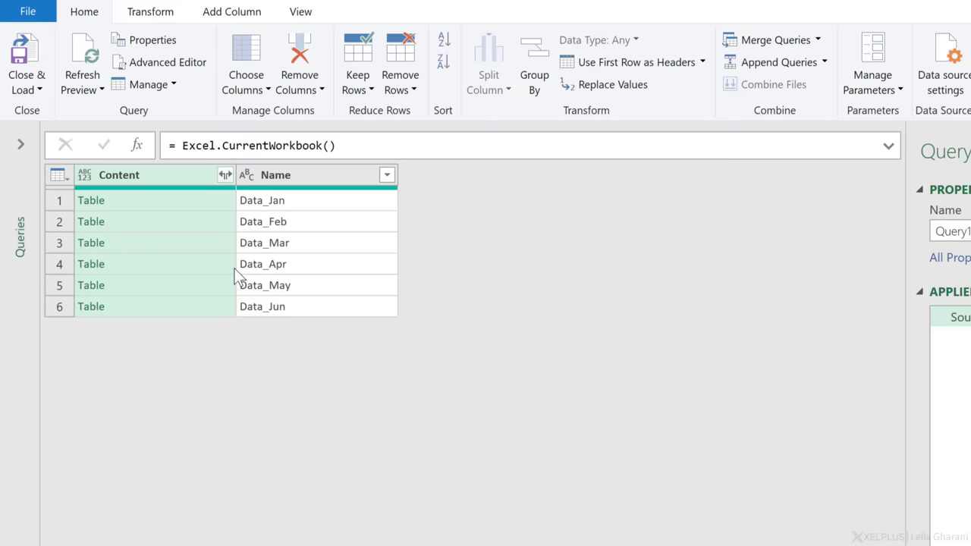
{"action": "mouse_move", "coordinate": [209, 213]}
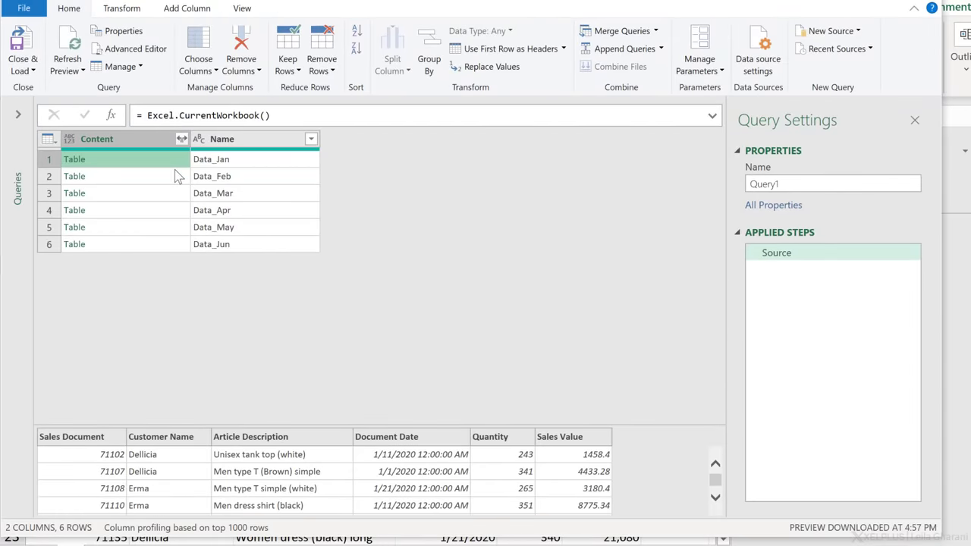
{"action": "left_click", "coordinate": [74, 176]}
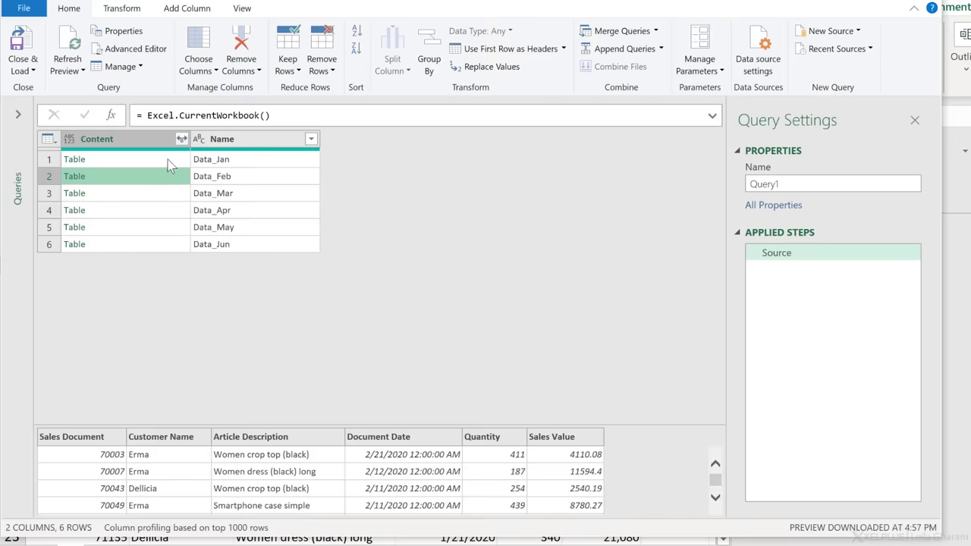
{"action": "mouse_move", "coordinate": [167, 264]}
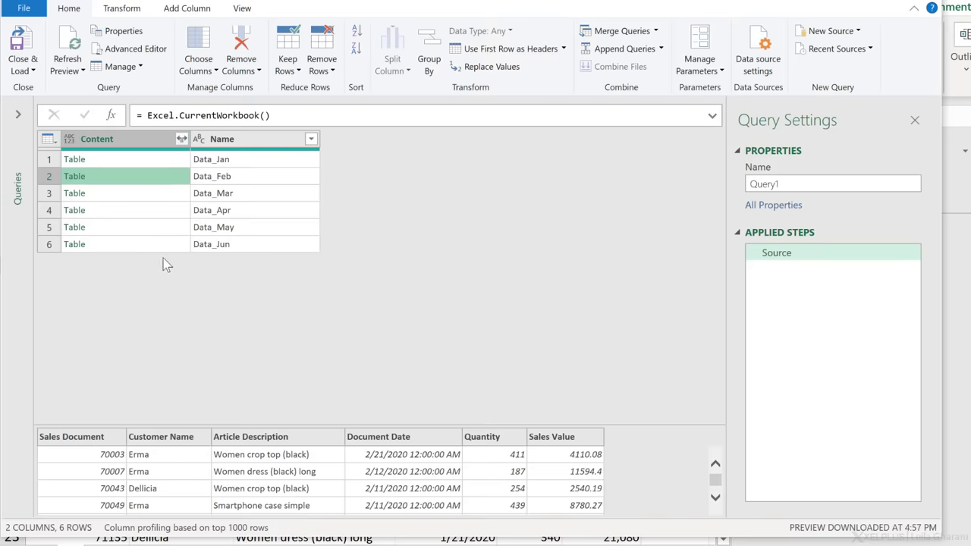
{"action": "mouse_move", "coordinate": [190, 222]}
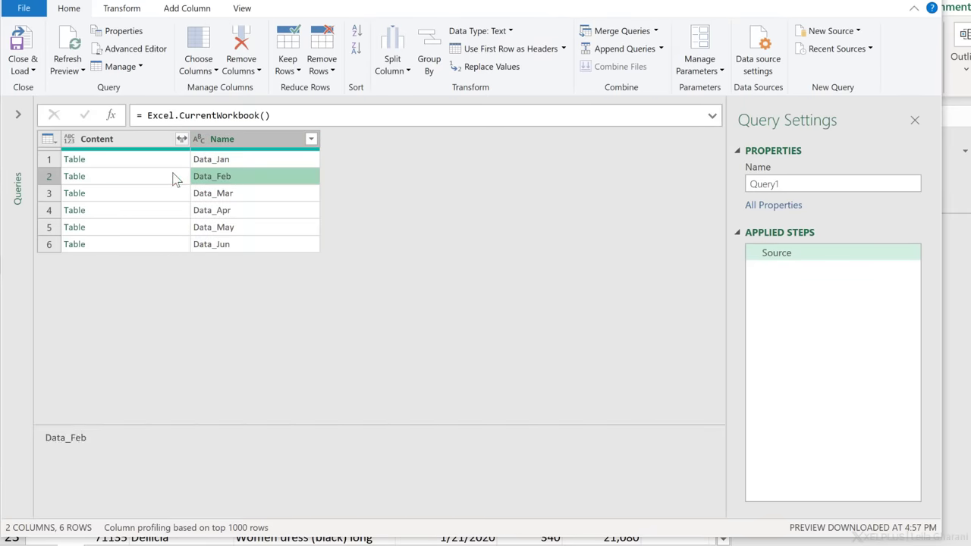
{"action": "left_click", "coordinate": [75, 176]}
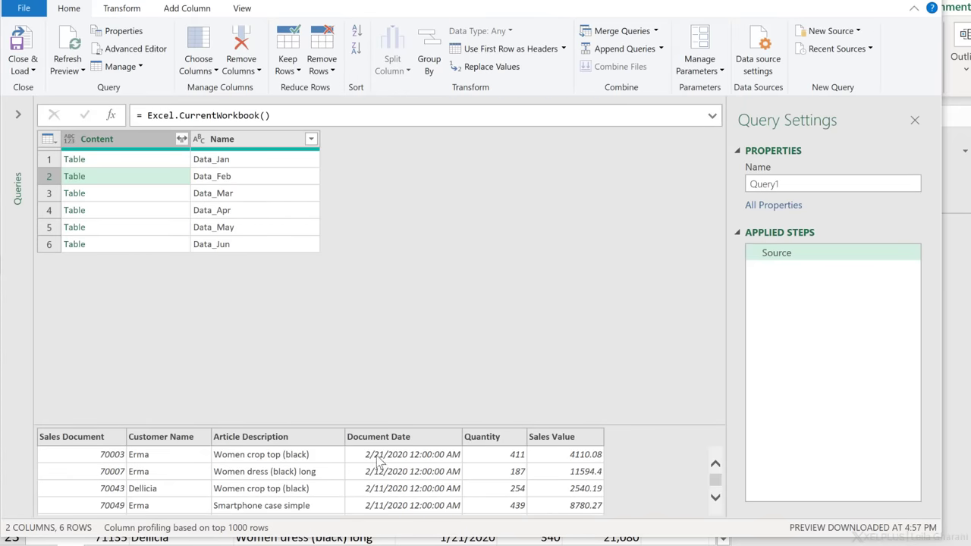
{"action": "mouse_move", "coordinate": [376, 487]}
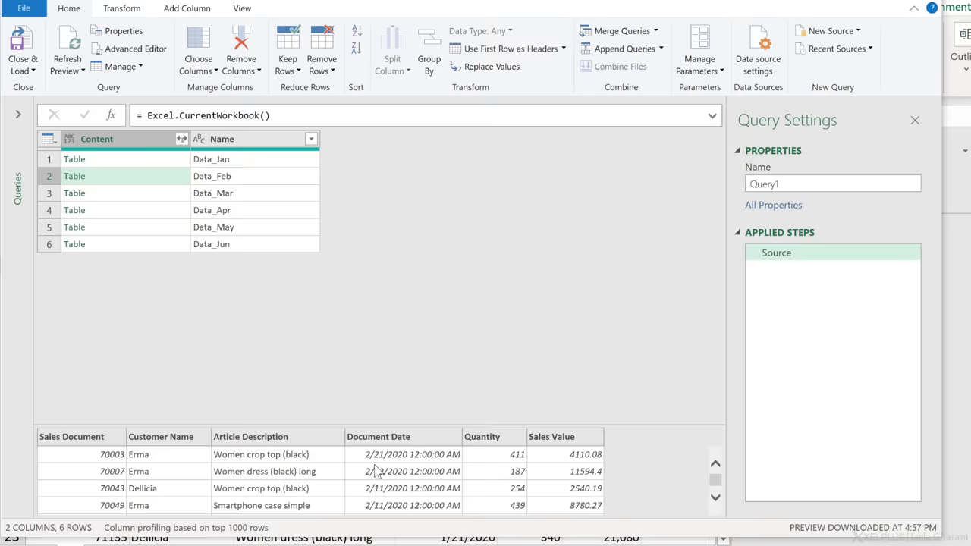
{"action": "mouse_move", "coordinate": [135, 161]}
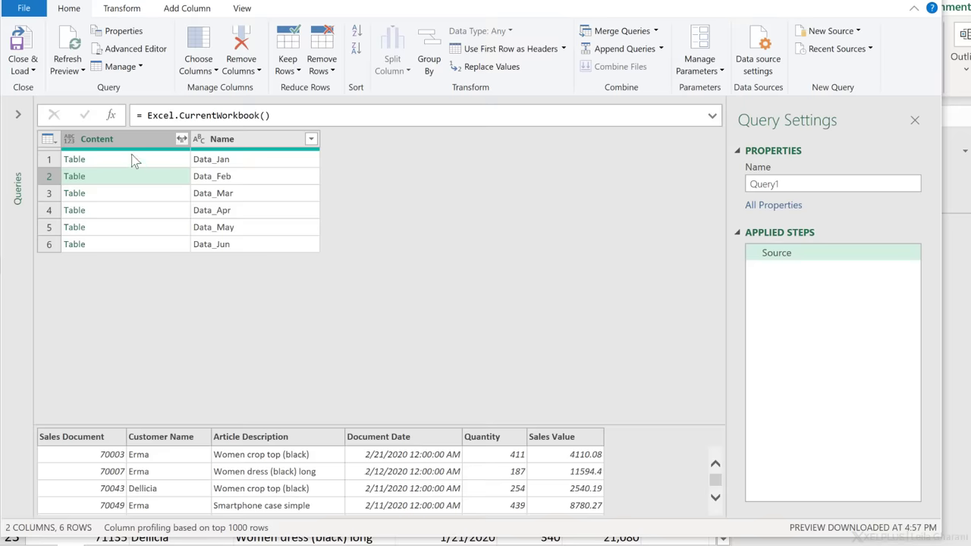
{"action": "right_click", "coordinate": [97, 139]}
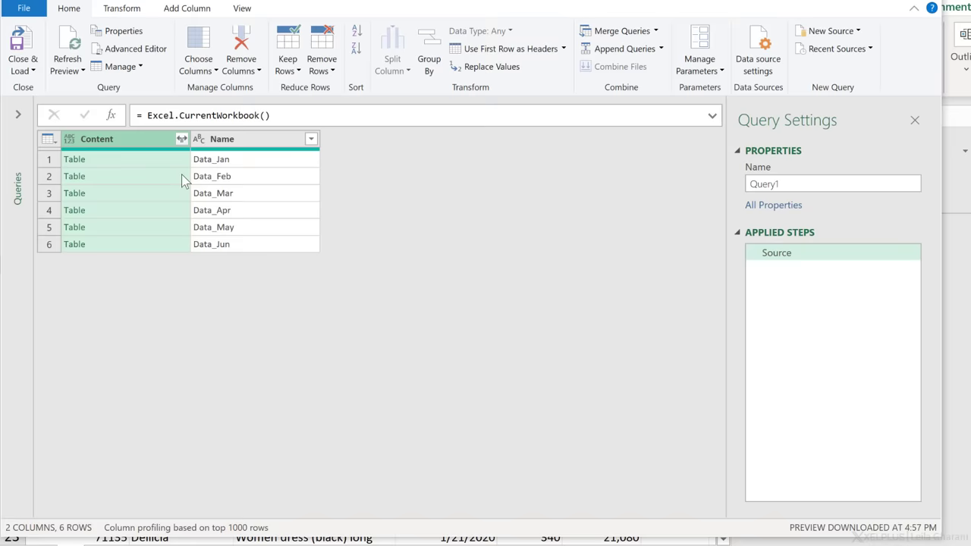
Keep only the Content column, rename the query AllData, and start expanding Content
{"action": "left_click", "coordinate": [240, 47]}
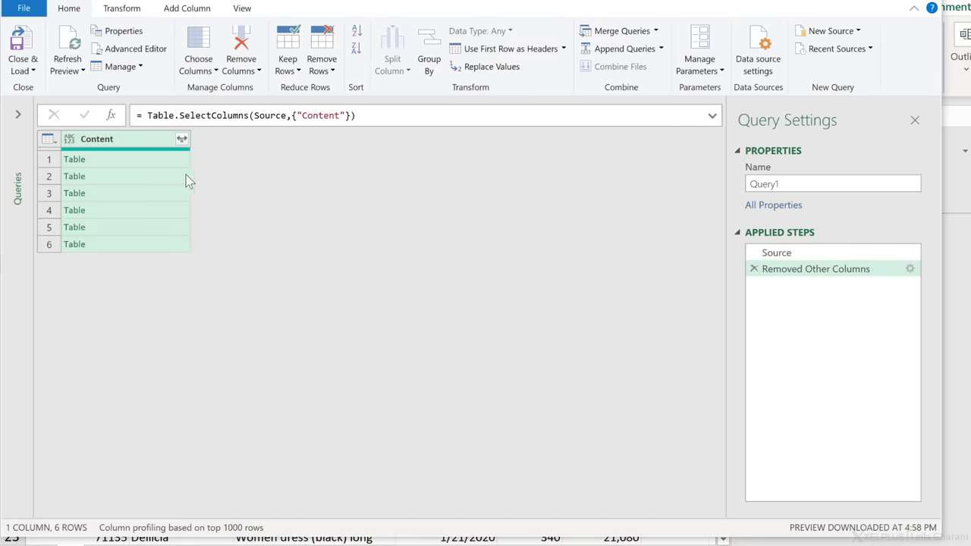
{"action": "triple_click", "coordinate": [831, 184]}
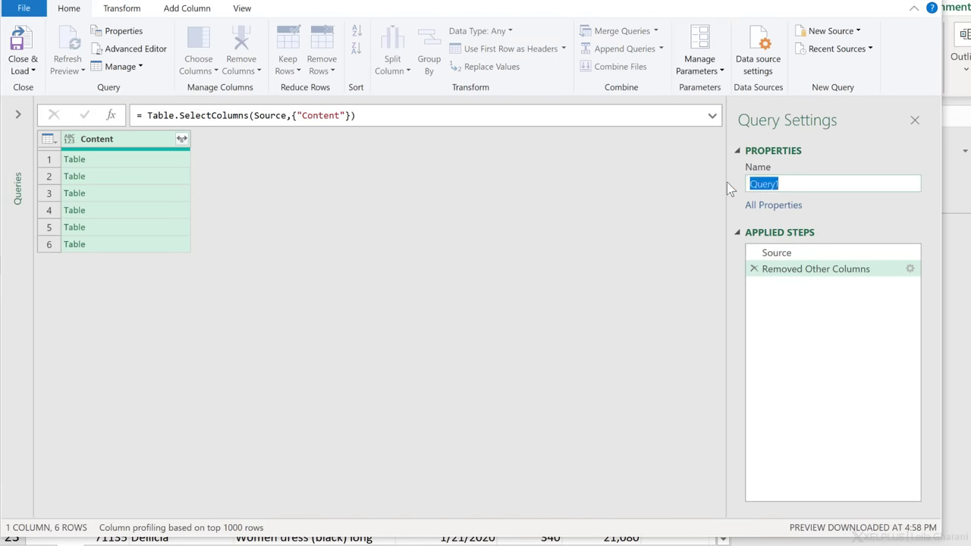
{"action": "type", "text": "AllData"}
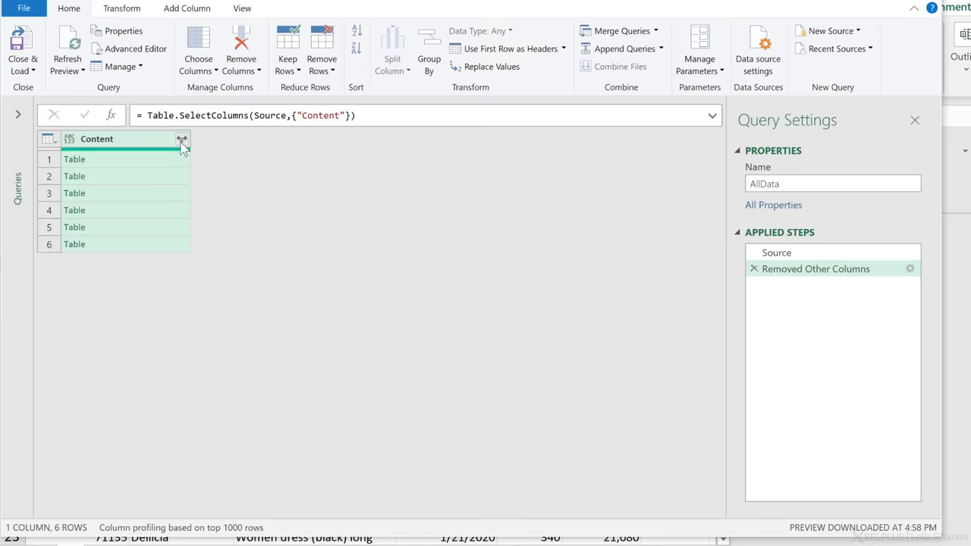
{"action": "left_click", "coordinate": [182, 139]}
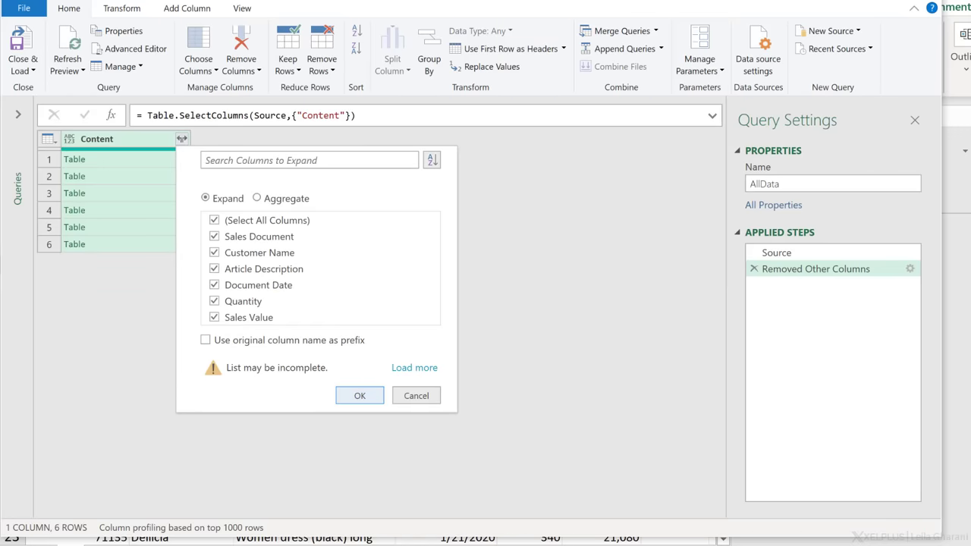
Expand all nested table columns, then filter out Grand Total rows from Sales Document
{"action": "left_click", "coordinate": [360, 394]}
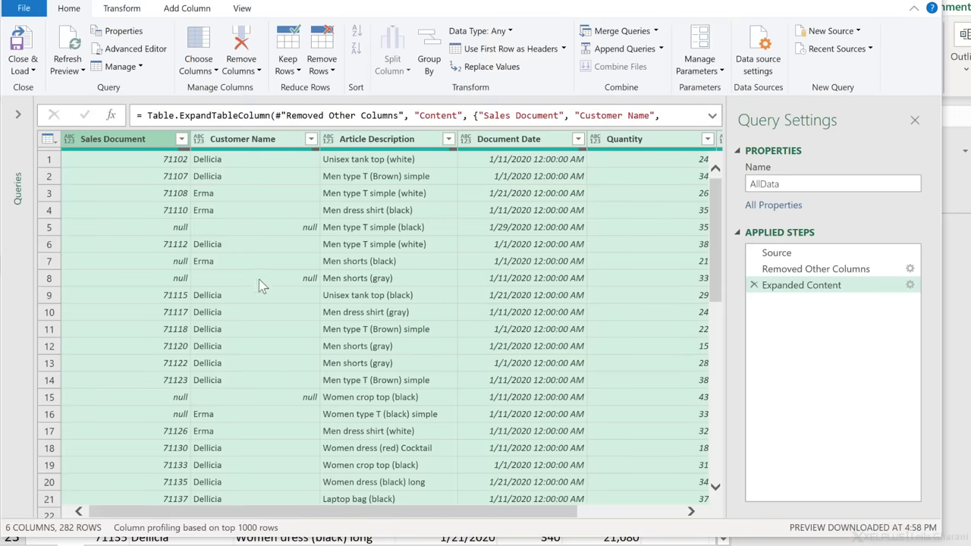
{"action": "scroll", "scroll_direction": "down", "scroll_amount": 3}
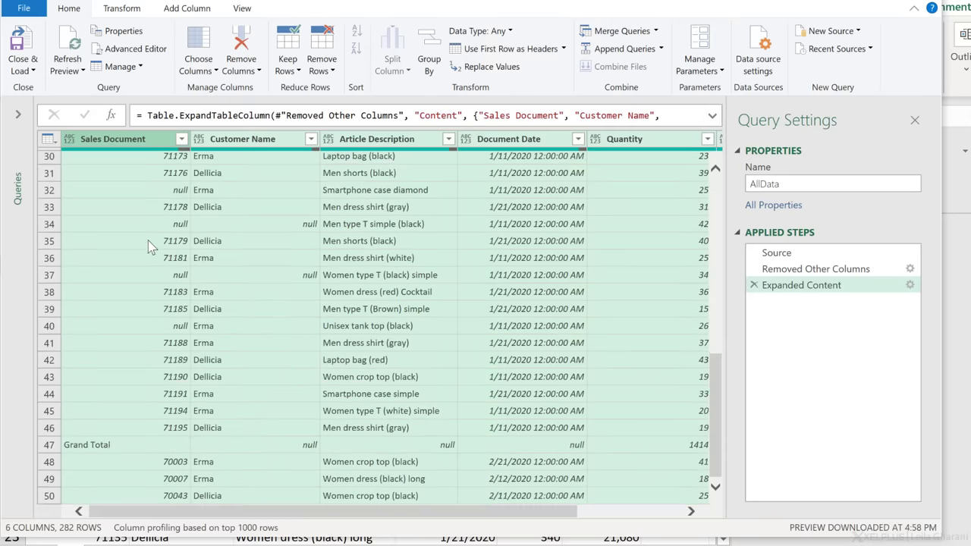
{"action": "scroll", "scroll_direction": "down", "scroll_amount": 3}
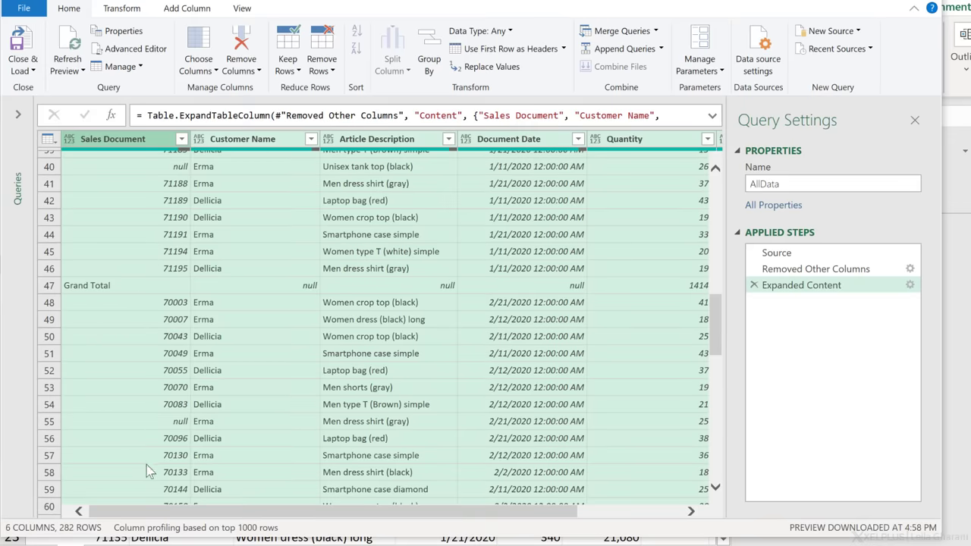
{"action": "mouse_move", "coordinate": [139, 287]}
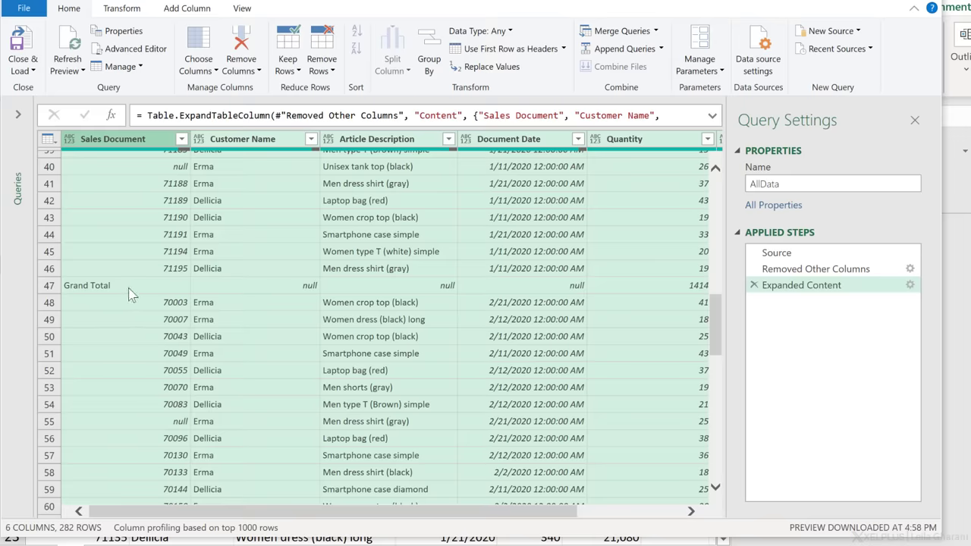
{"action": "left_click", "coordinate": [182, 139]}
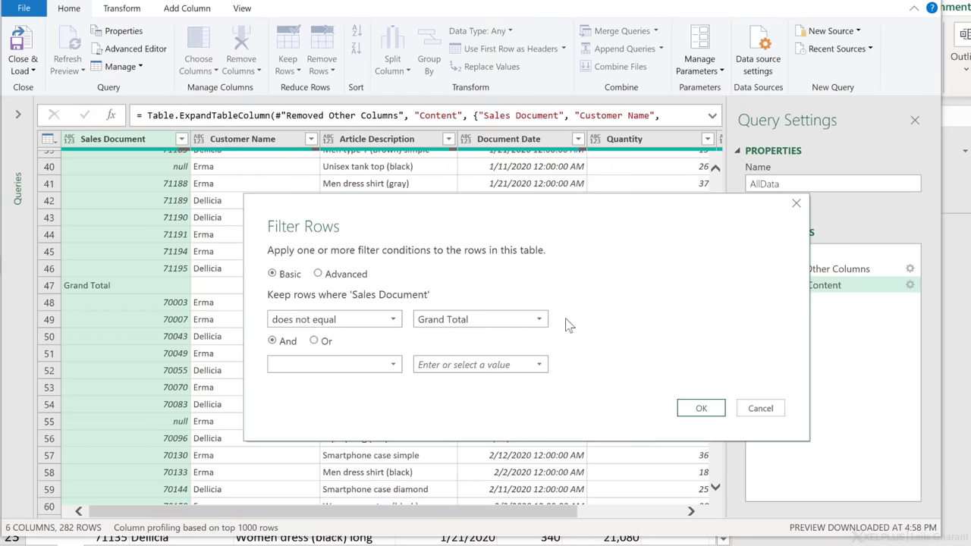
{"action": "left_click", "coordinate": [699, 408]}
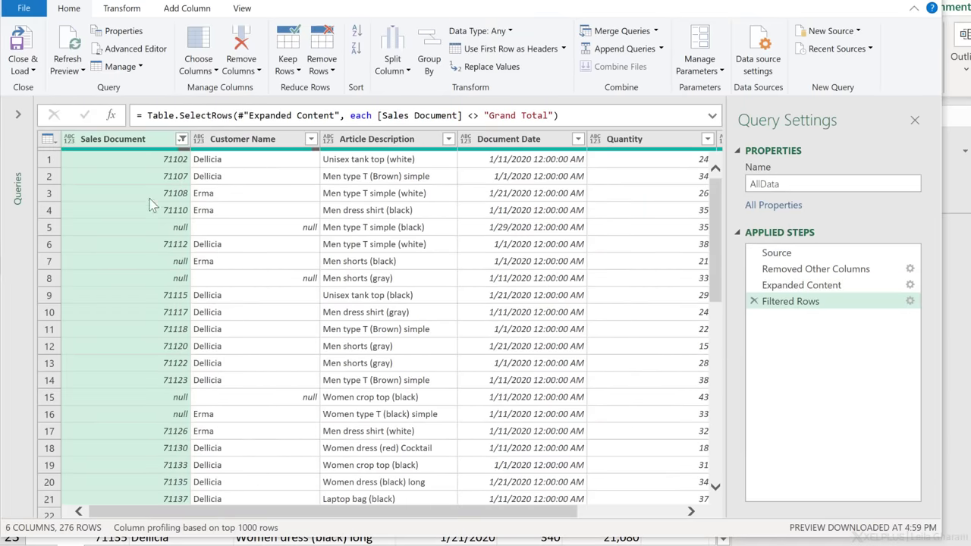
{"action": "mouse_move", "coordinate": [220, 149]}
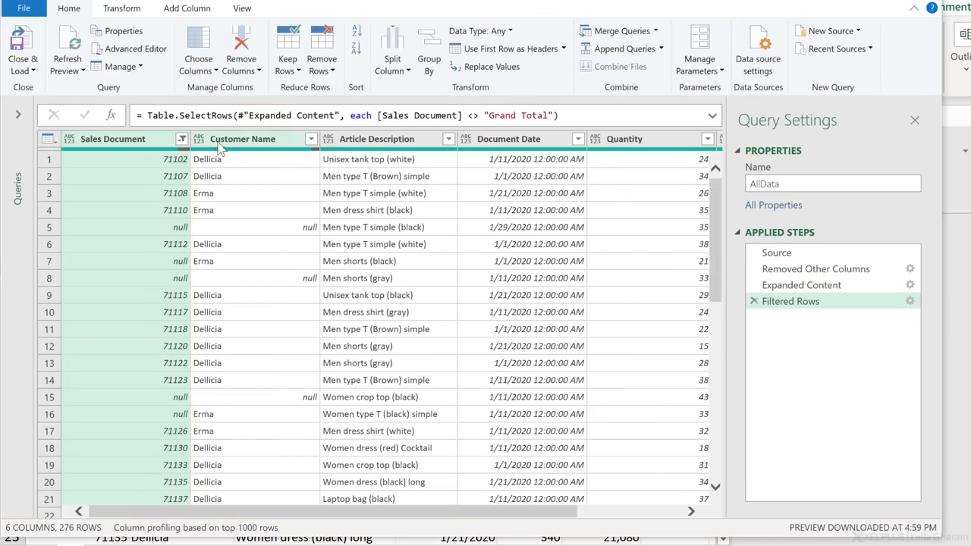
Fill down the blank Sales Document and Customer Name cells from rows above
{"action": "right_click", "coordinate": [243, 138]}
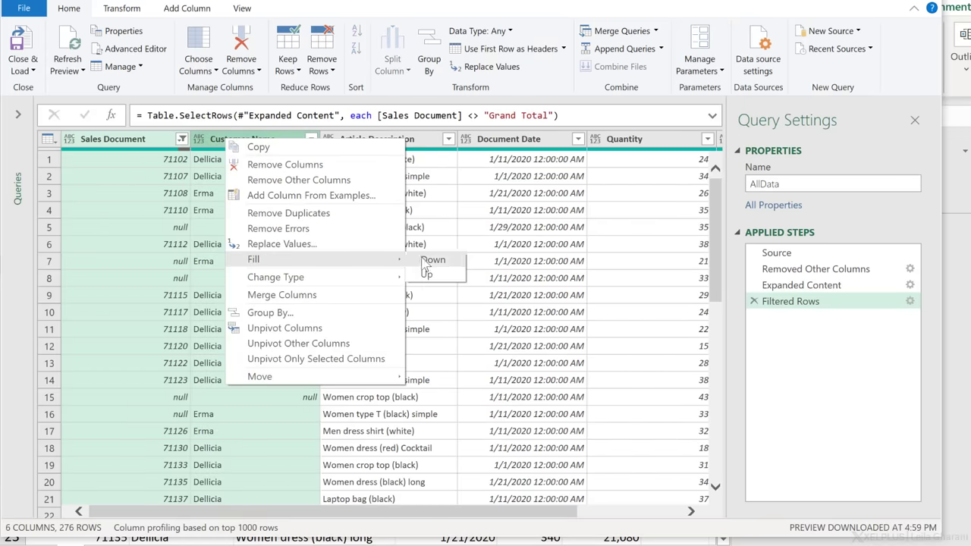
{"action": "left_click", "coordinate": [434, 260]}
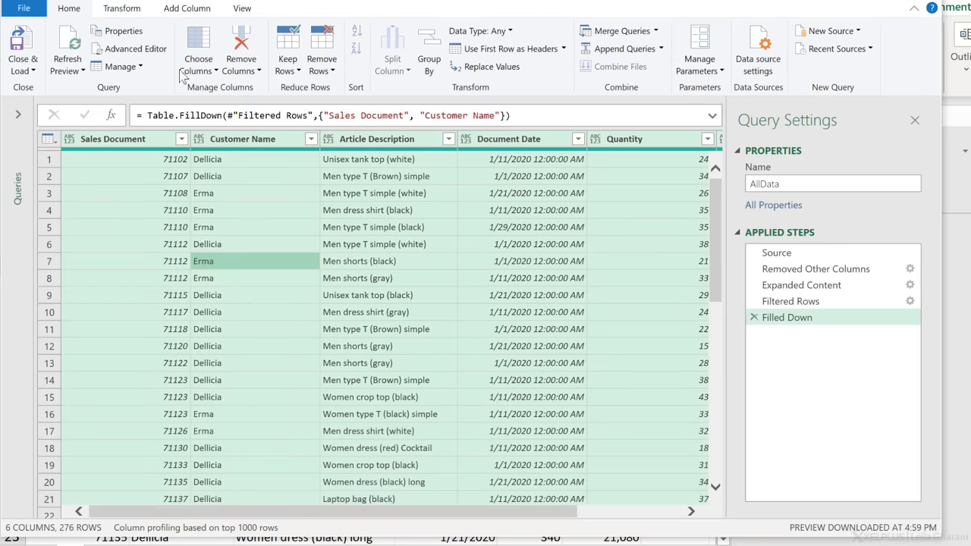
Detect column data types and make Document Date date-only, replacing the current conversion
{"action": "left_click", "coordinate": [122, 9]}
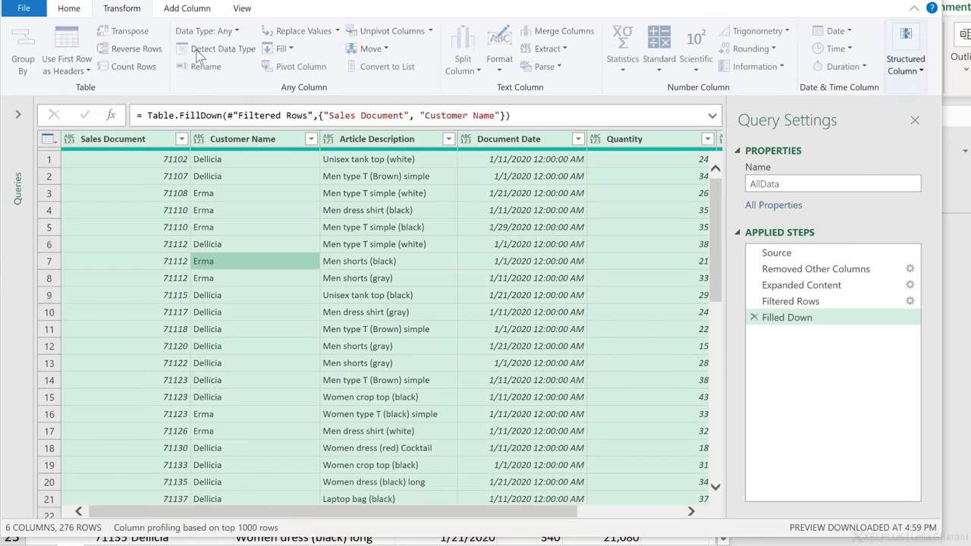
{"action": "left_click", "coordinate": [221, 48]}
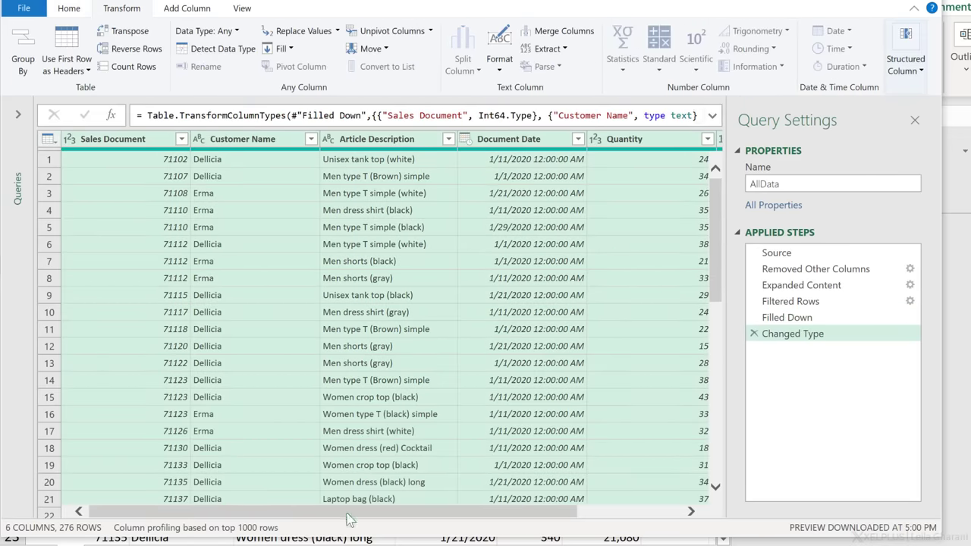
{"action": "scroll", "scroll_direction": "right", "scroll_amount": 3}
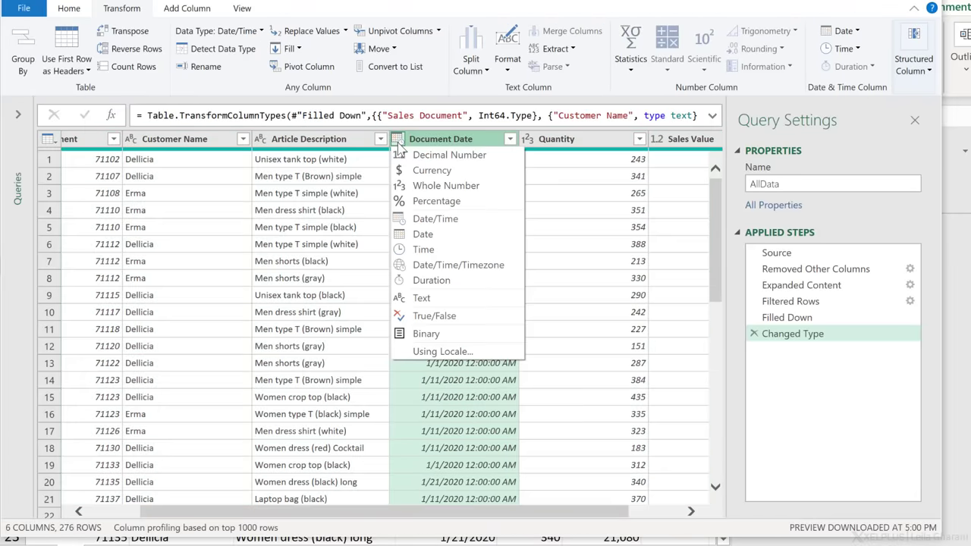
{"action": "left_click", "coordinate": [422, 233]}
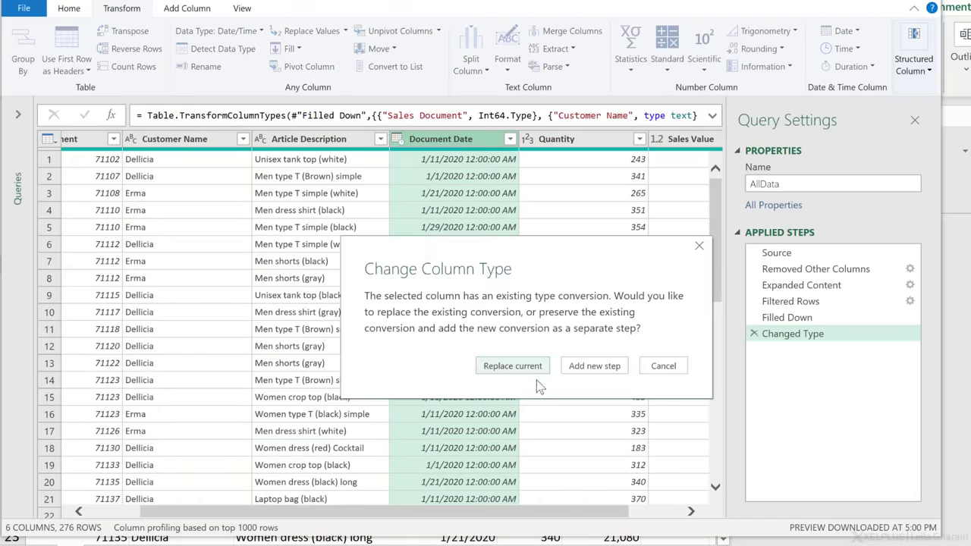
{"action": "left_click", "coordinate": [513, 366]}
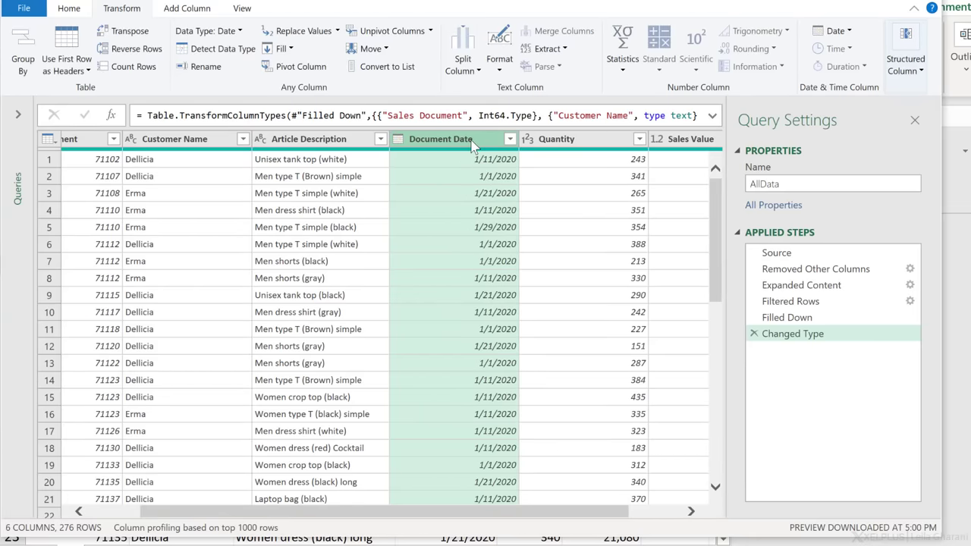
{"action": "left_click", "coordinate": [187, 9]}
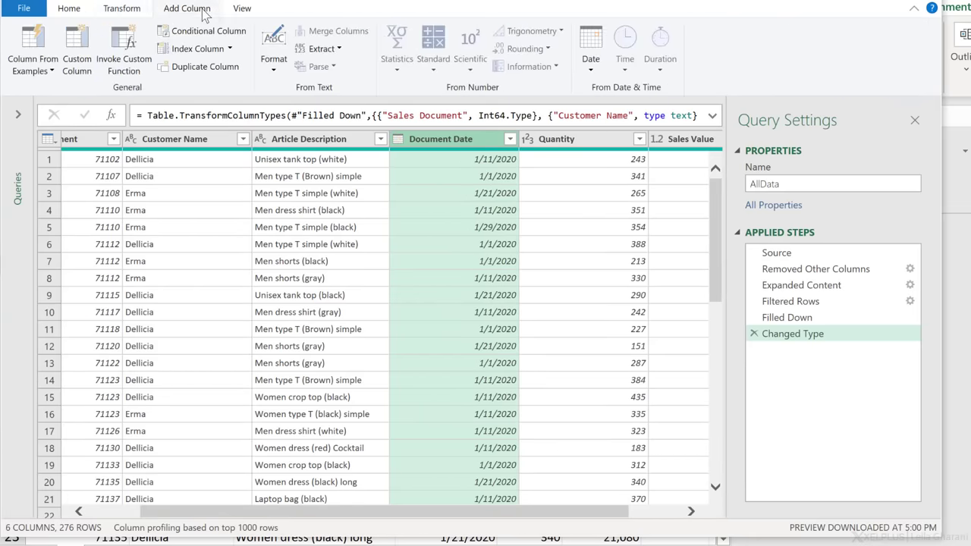
Add a Month Name column derived from Document Date via Add Column > Date
{"action": "left_click", "coordinate": [591, 47]}
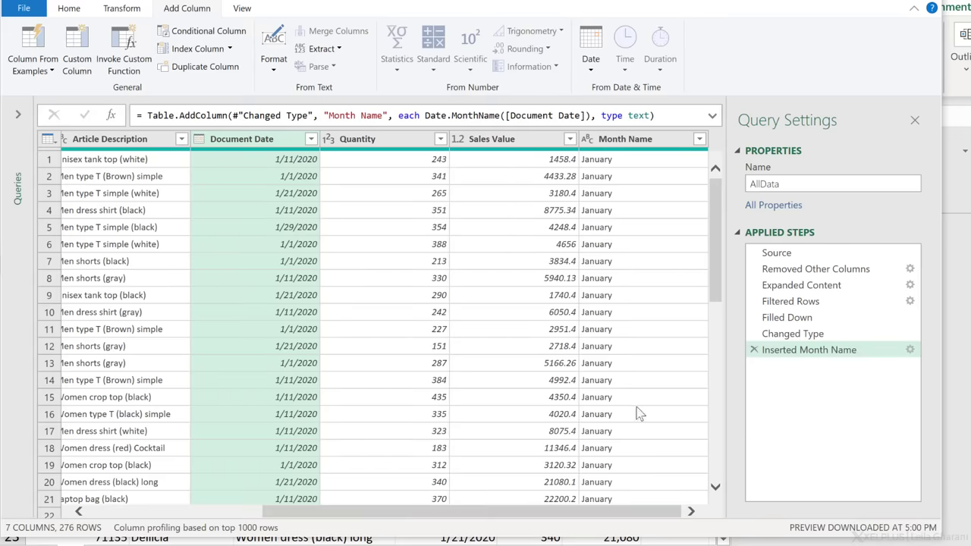
{"action": "mouse_move", "coordinate": [479, 312]}
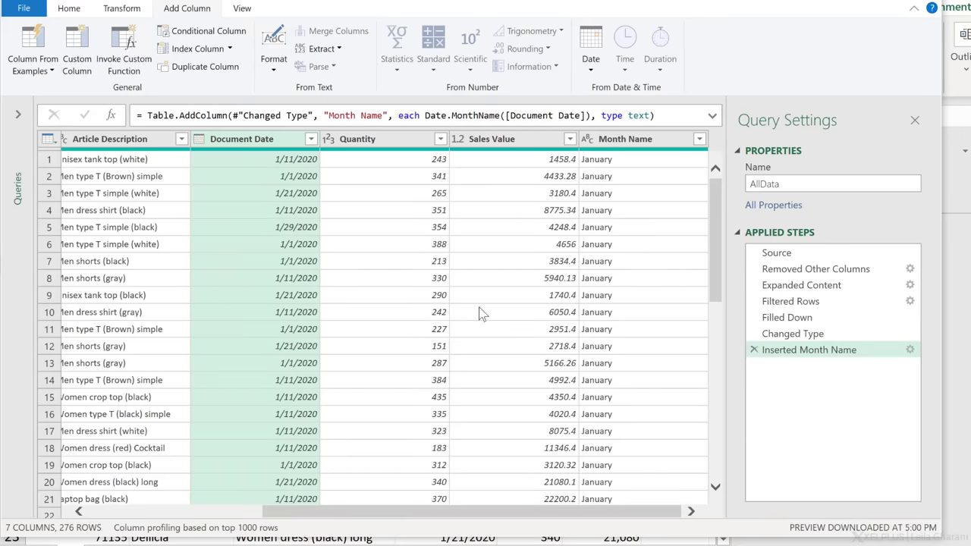
Close & Load AllData onto the Report sheet as a 277-row table
{"action": "left_click", "coordinate": [68, 9]}
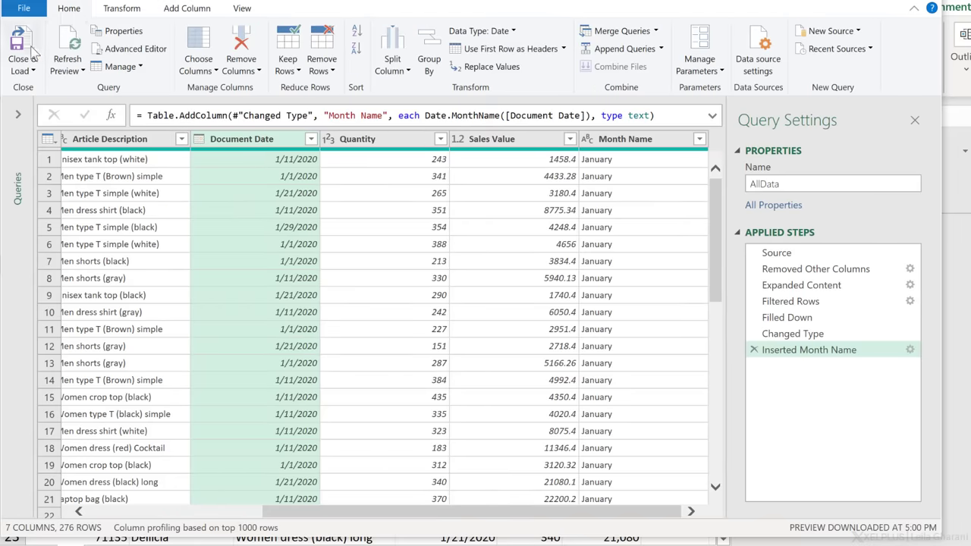
{"action": "left_click", "coordinate": [22, 46]}
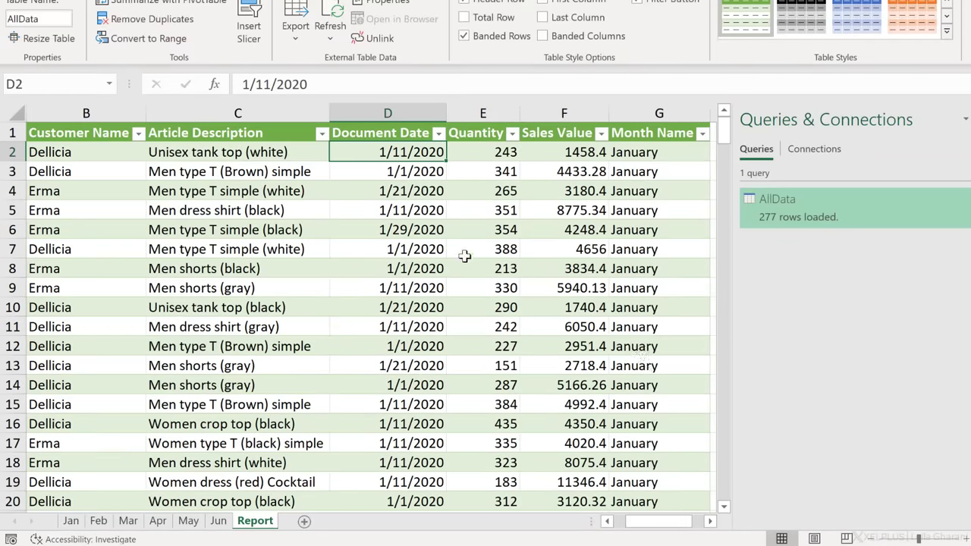
Change the first Jan quantity to 1 and refresh AllData on Report, which grows to 829 rows
{"action": "left_click", "coordinate": [482, 152]}
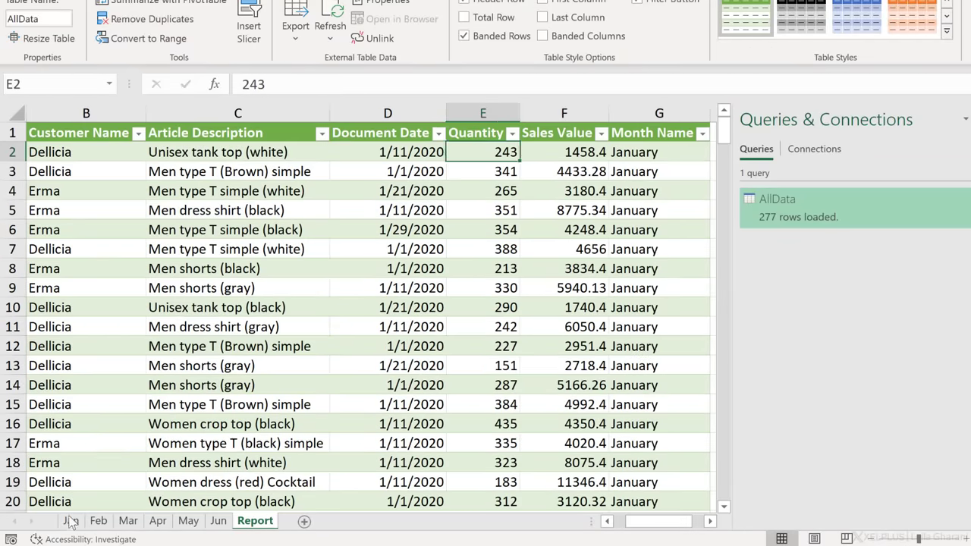
{"action": "left_click", "coordinate": [69, 521]}
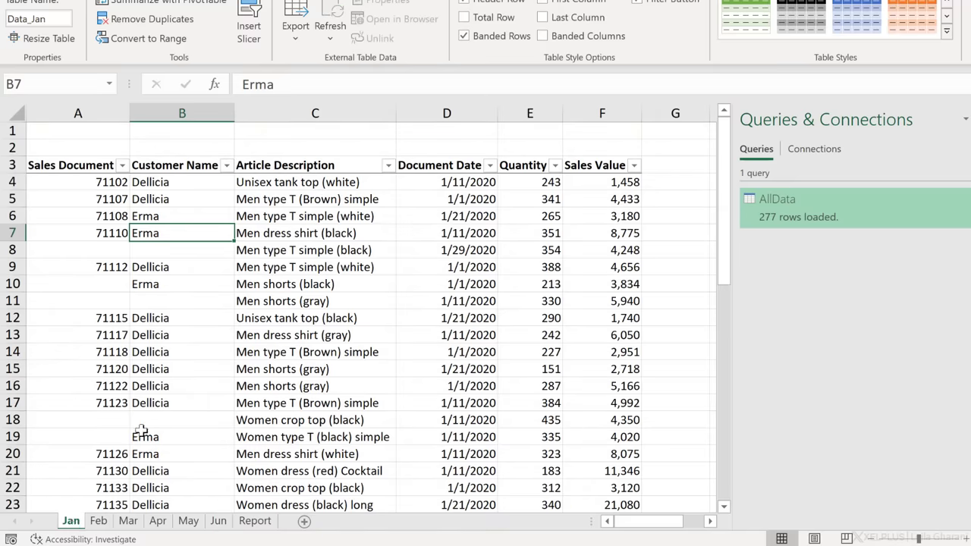
{"action": "left_click", "coordinate": [529, 182]}
{"action": "type", "text": "1"}
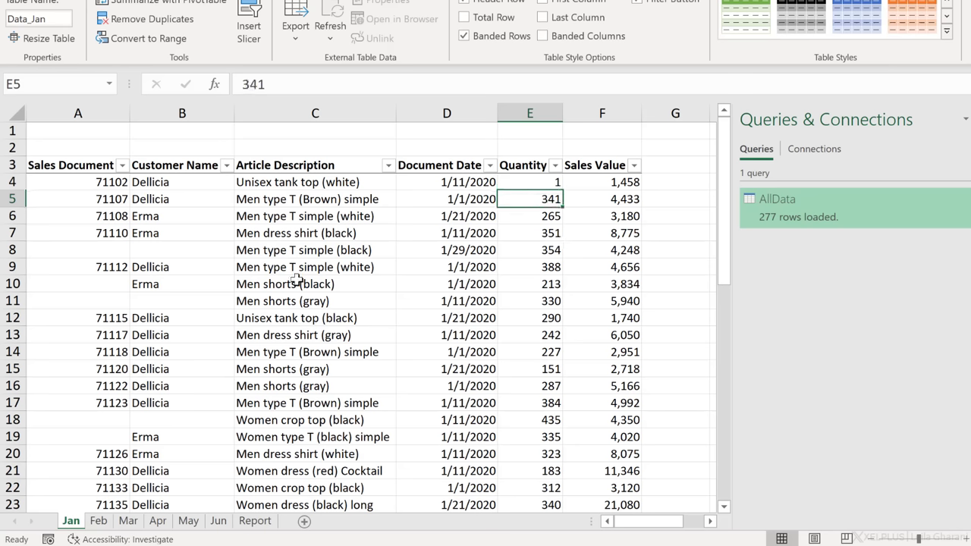
{"action": "left_click", "coordinate": [255, 520]}
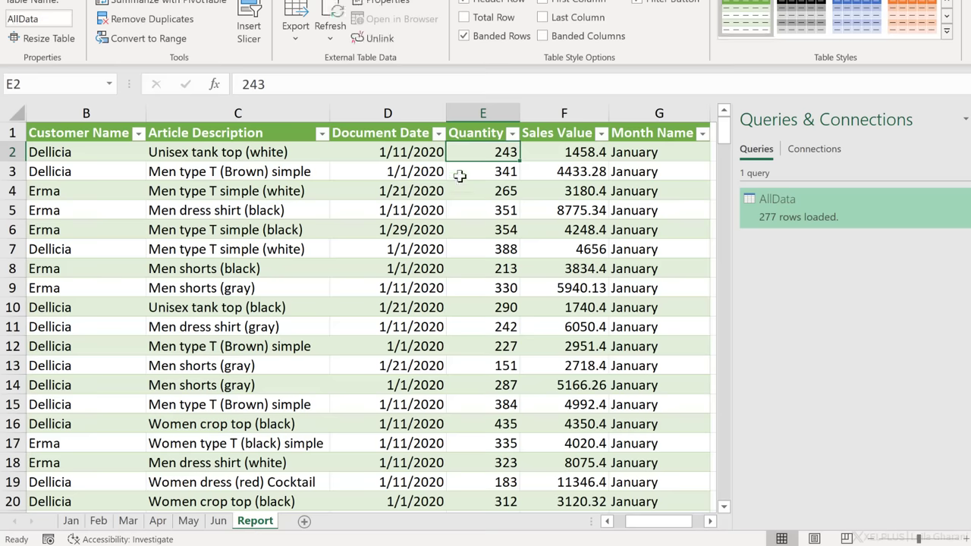
{"action": "right_click", "coordinate": [483, 152]}
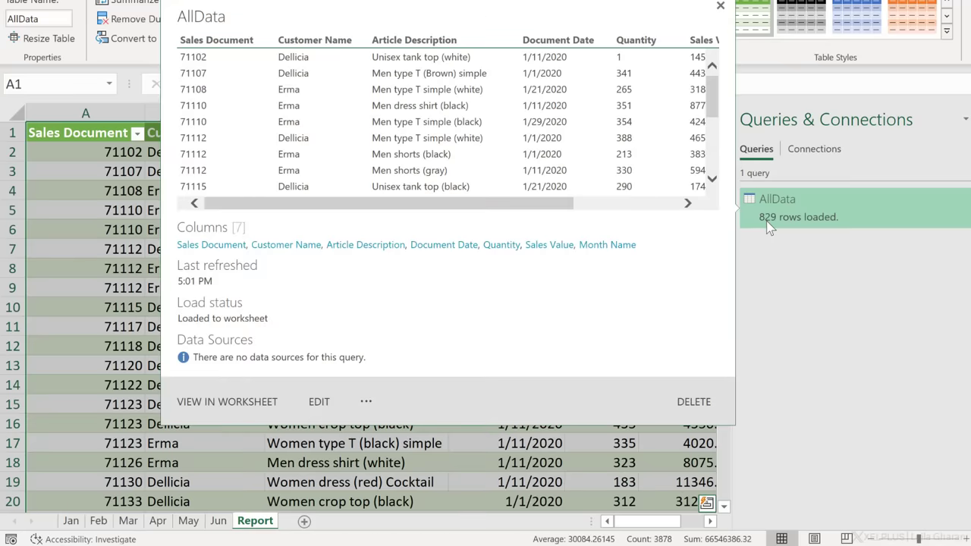
{"action": "left_click", "coordinate": [719, 6]}
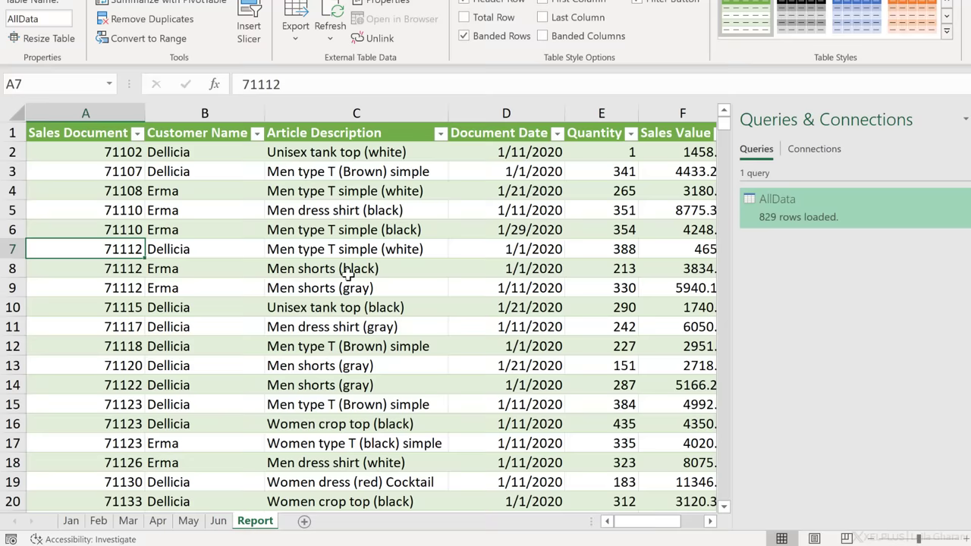
{"action": "mouse_move", "coordinate": [191, 525]}
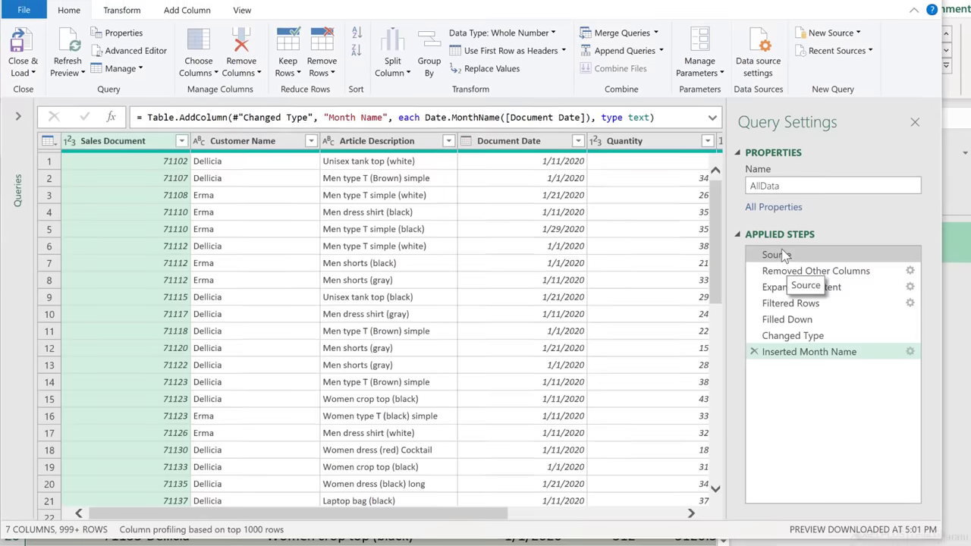
Review the Source step and find AllData listed among its own source tables
{"action": "left_click", "coordinate": [777, 257]}
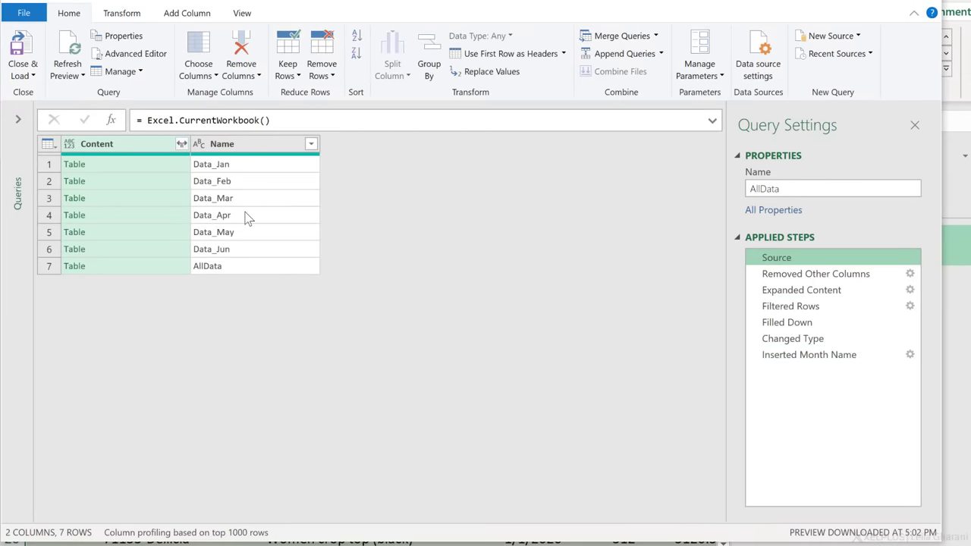
{"action": "left_click", "coordinate": [206, 265]}
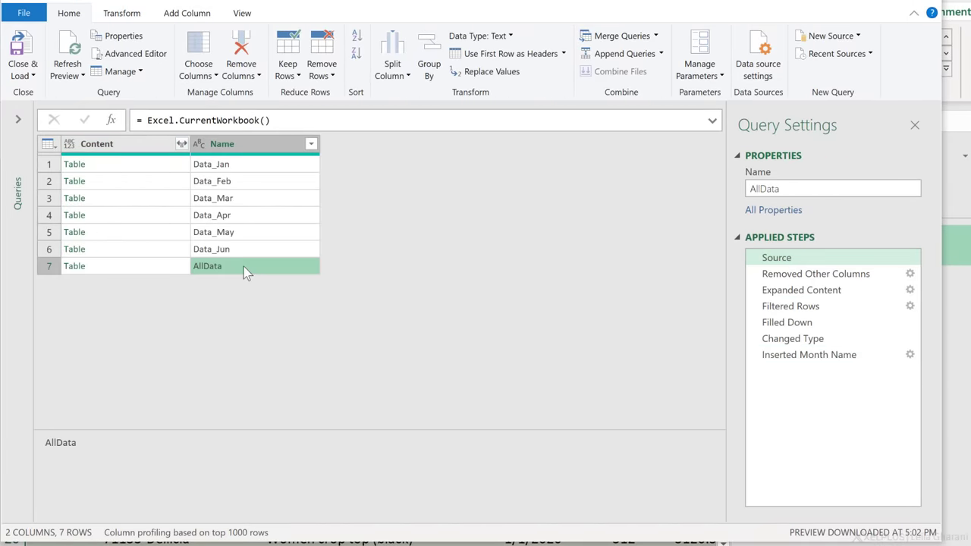
{"action": "mouse_move", "coordinate": [751, 288]}
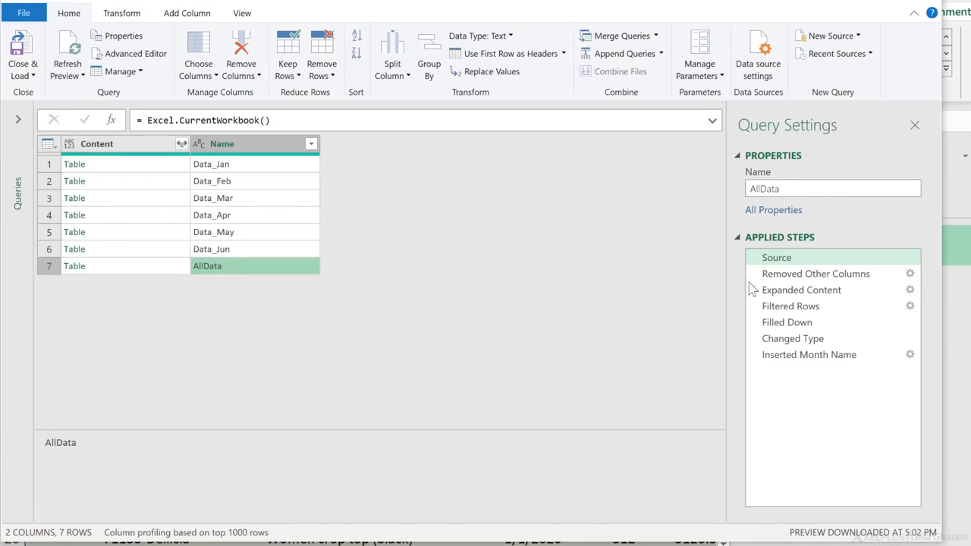
{"action": "left_click", "coordinate": [817, 273]}
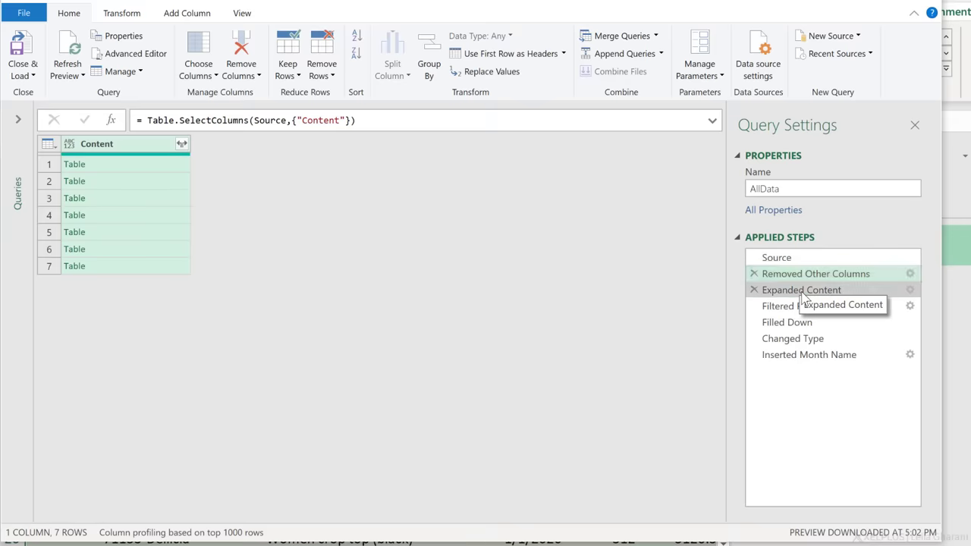
{"action": "left_click", "coordinate": [801, 289]}
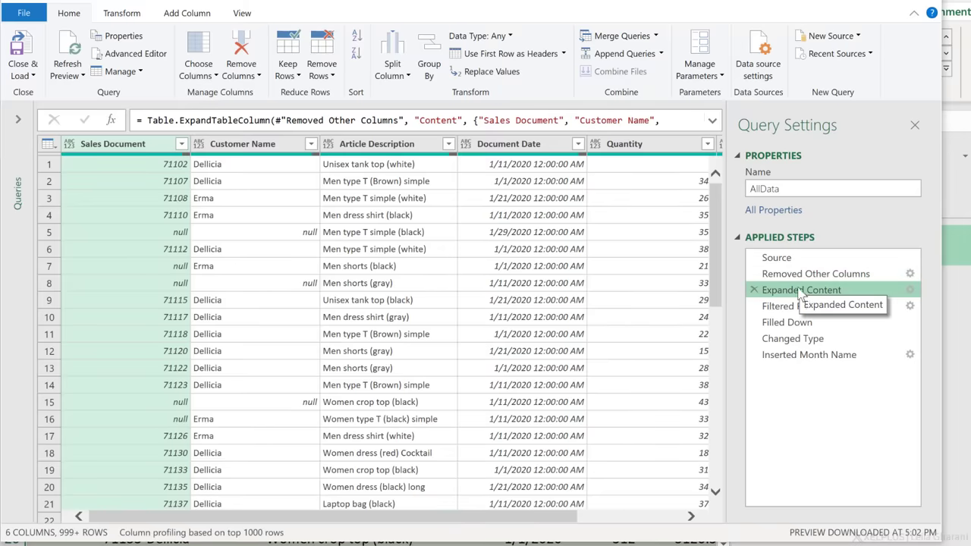
{"action": "left_click", "coordinate": [776, 258]}
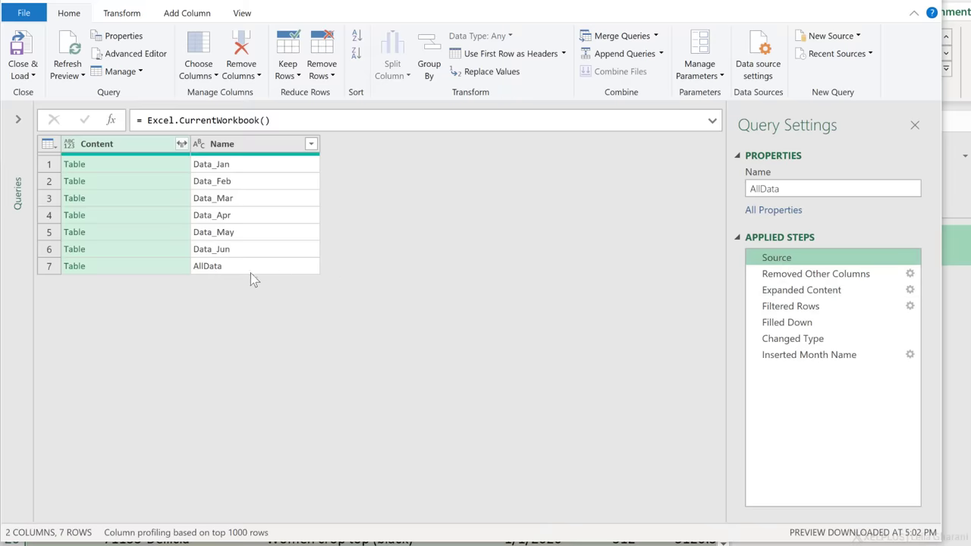
{"action": "left_click", "coordinate": [75, 266]}
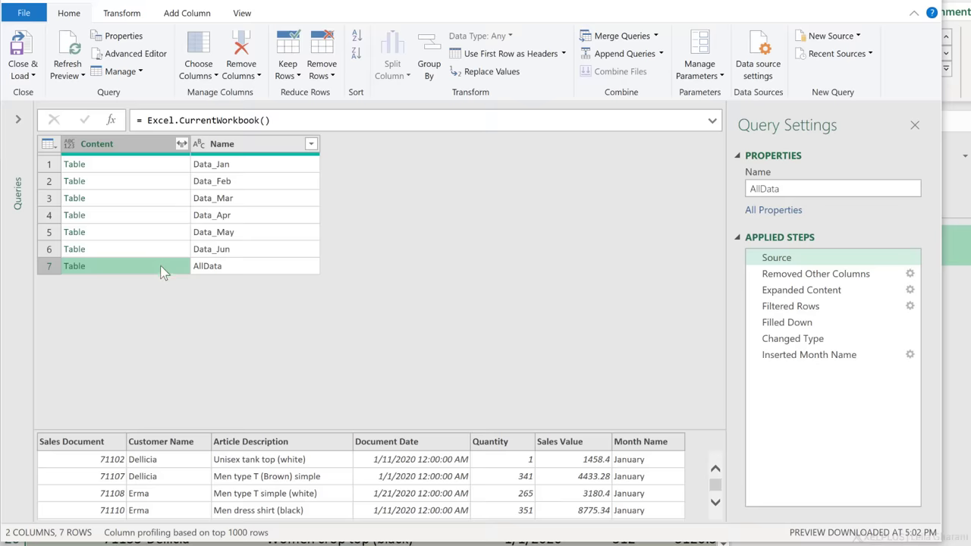
{"action": "mouse_move", "coordinate": [212, 252]}
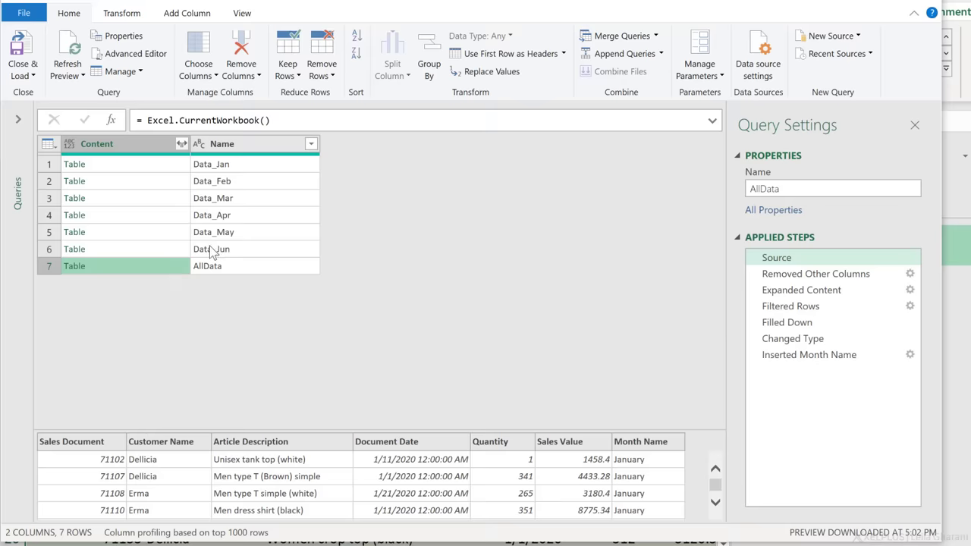
{"action": "left_click", "coordinate": [206, 265]}
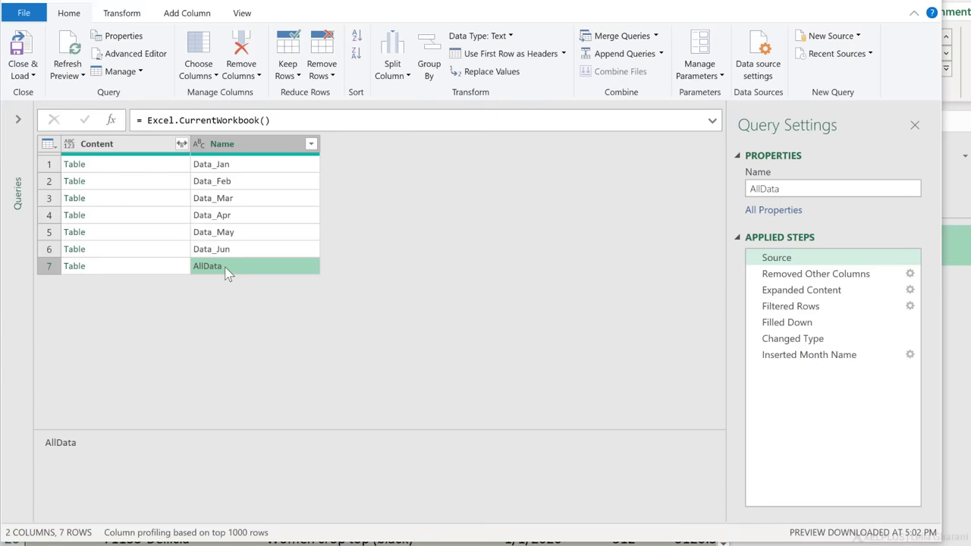
Filter the Name column to Begins With 'Data_' as an inserted step, leaving 276 combined rows
{"action": "left_click", "coordinate": [311, 143]}
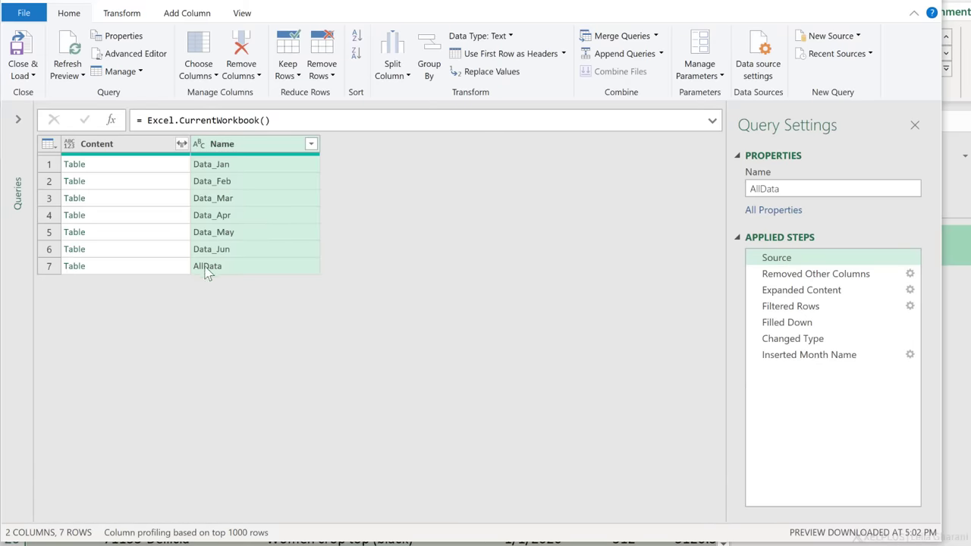
{"action": "mouse_move", "coordinate": [330, 163]}
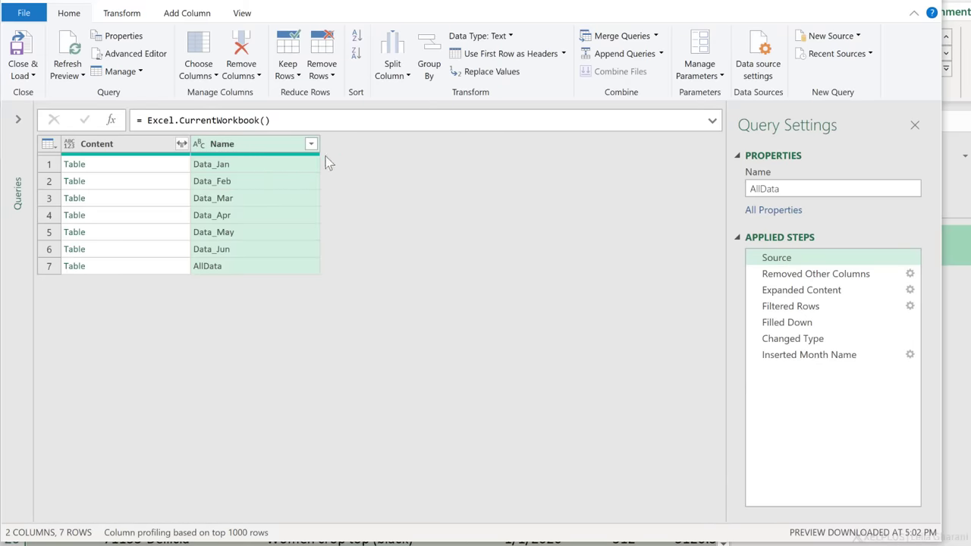
{"action": "mouse_move", "coordinate": [258, 252]}
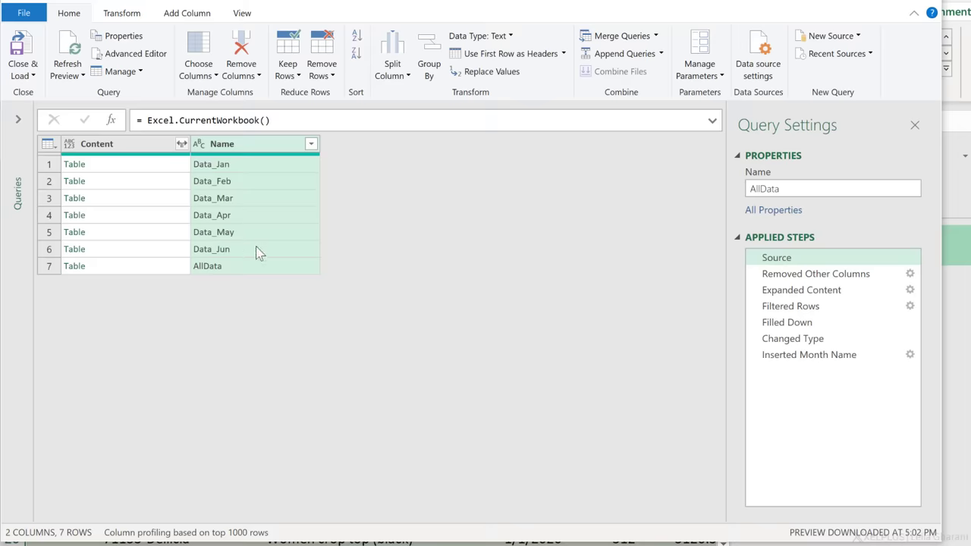
{"action": "left_click", "coordinate": [309, 142]}
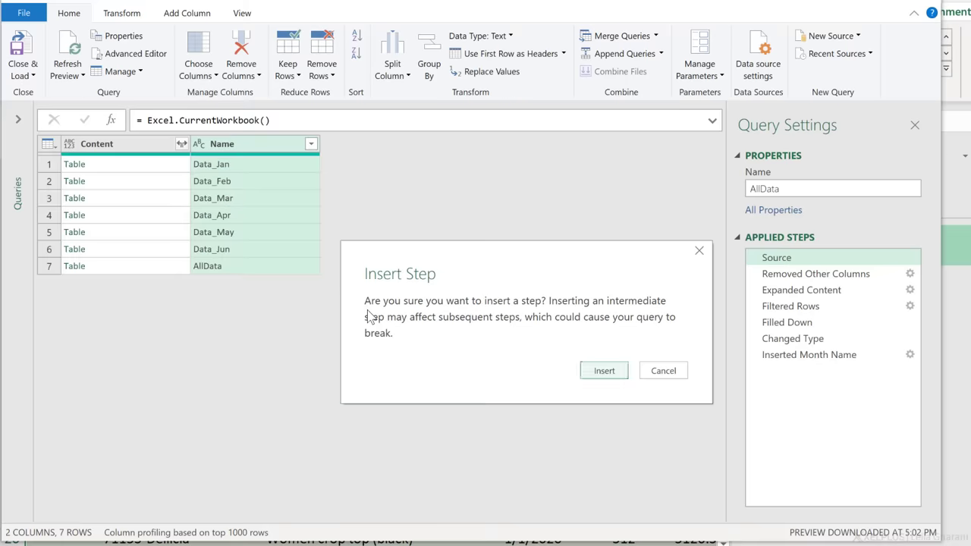
{"action": "left_click", "coordinate": [603, 371]}
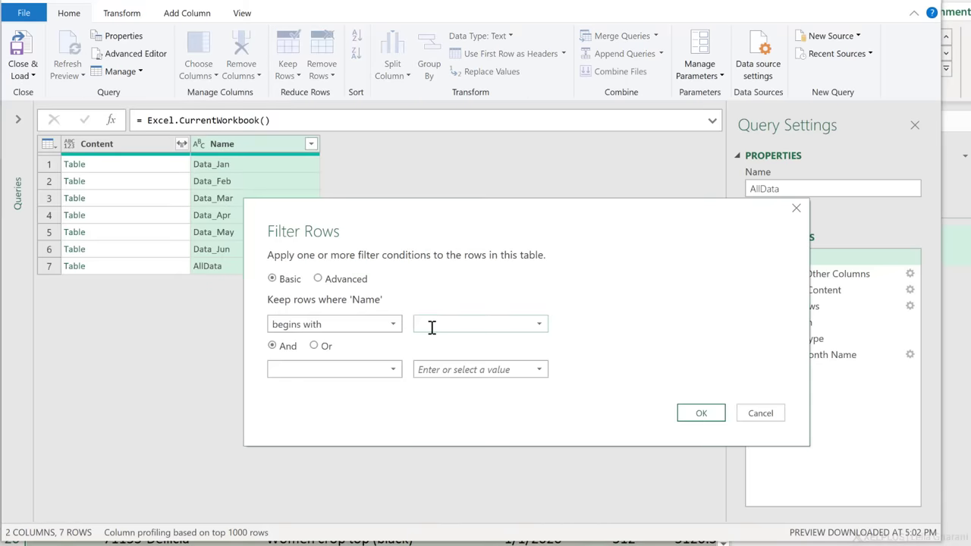
{"action": "type", "text": "Data"}
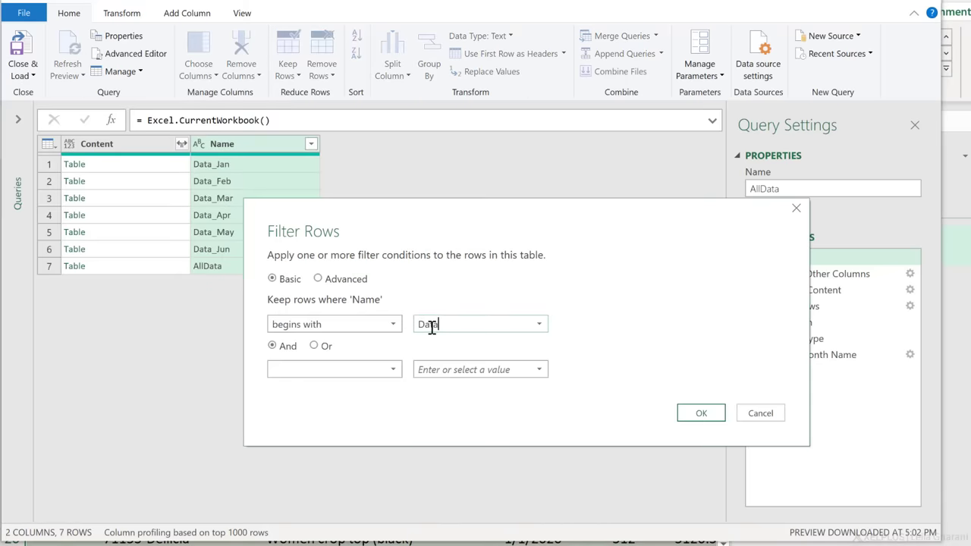
{"action": "type", "text": "Data_"}
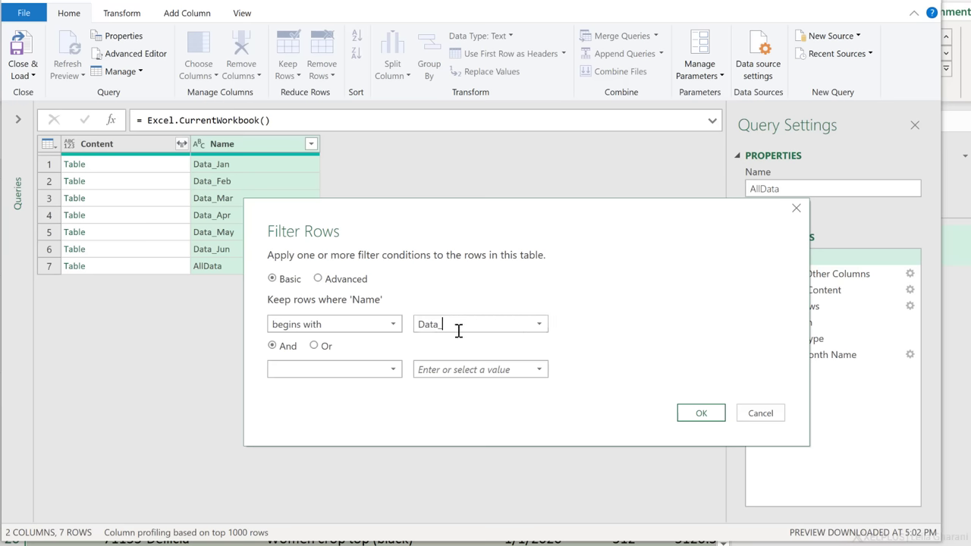
{"action": "mouse_move", "coordinate": [701, 413]}
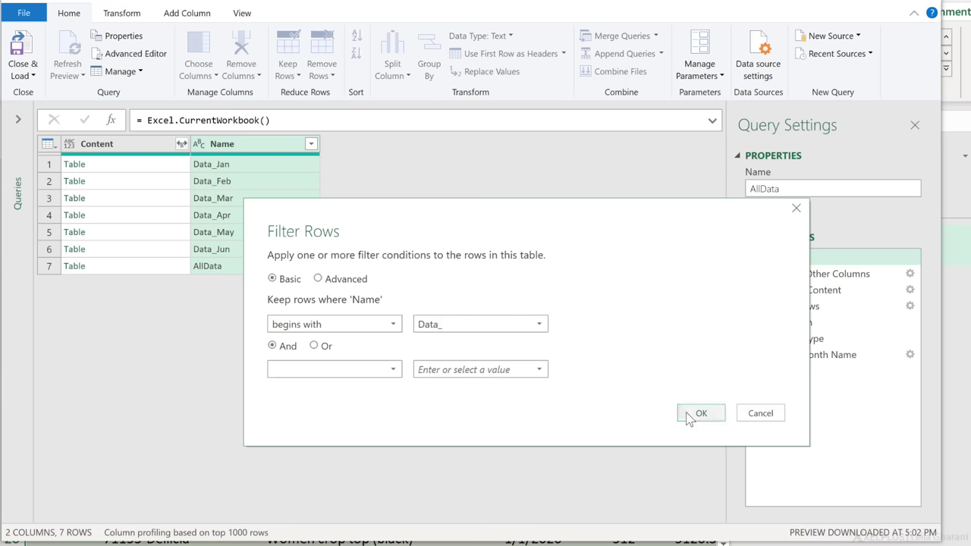
{"action": "left_click", "coordinate": [701, 413]}
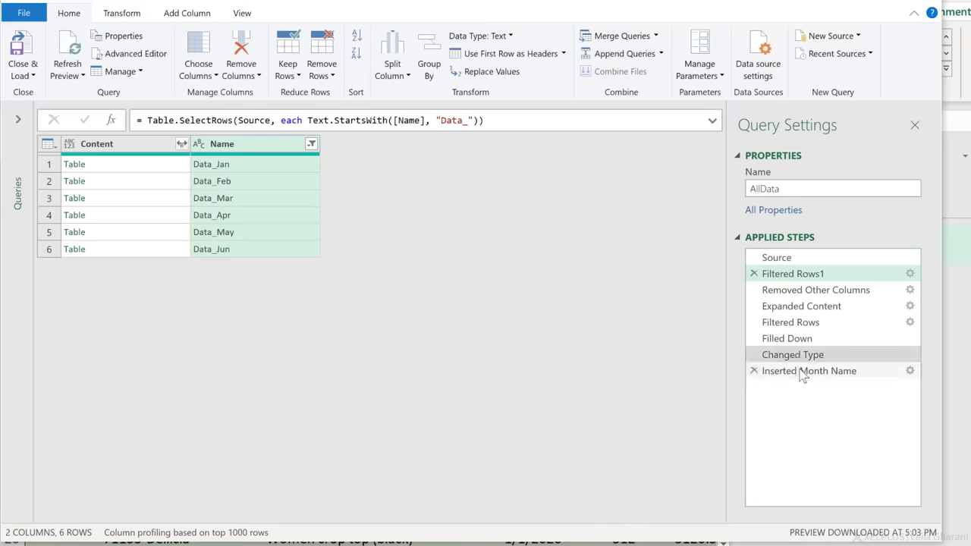
{"action": "left_click", "coordinate": [809, 370]}
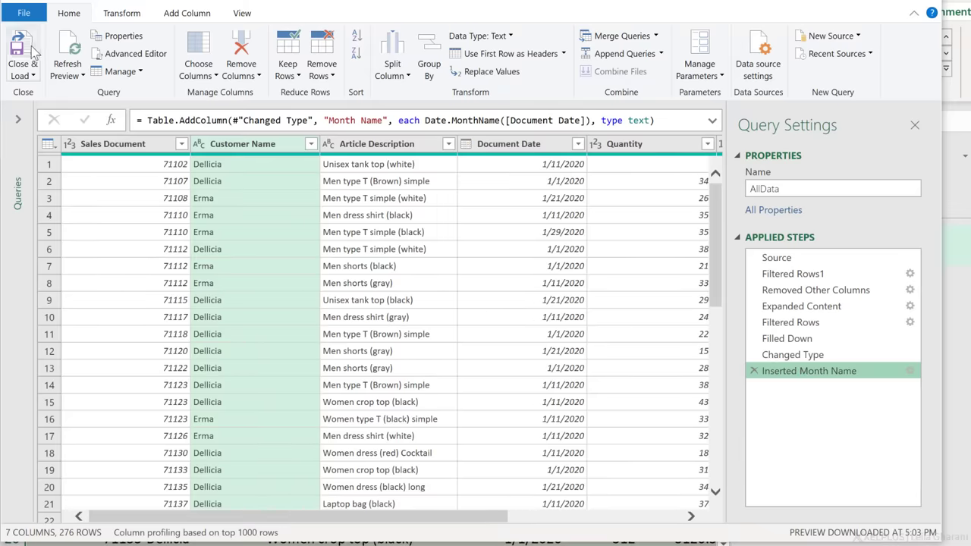
{"action": "left_click", "coordinate": [23, 53]}
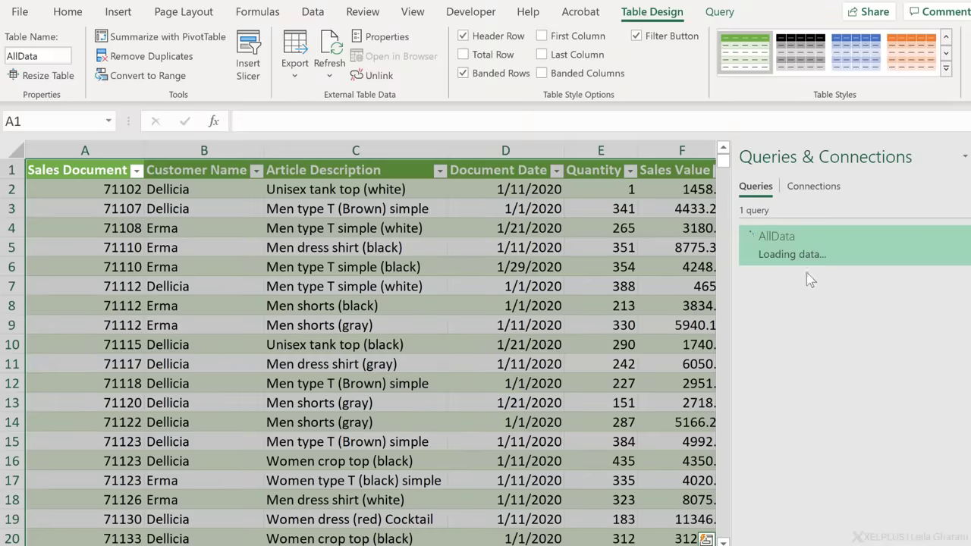
{"action": "left_click", "coordinate": [777, 237]}
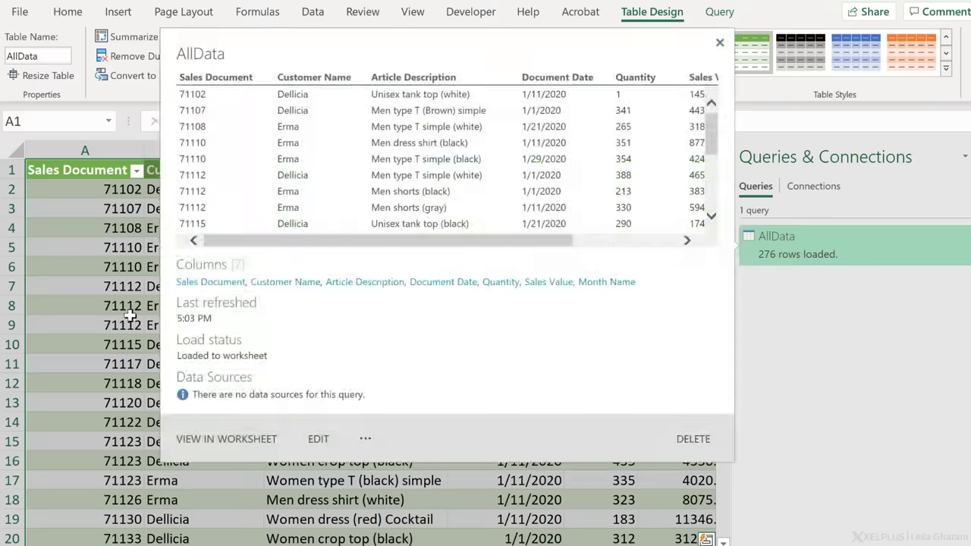
{"action": "left_click", "coordinate": [719, 42]}
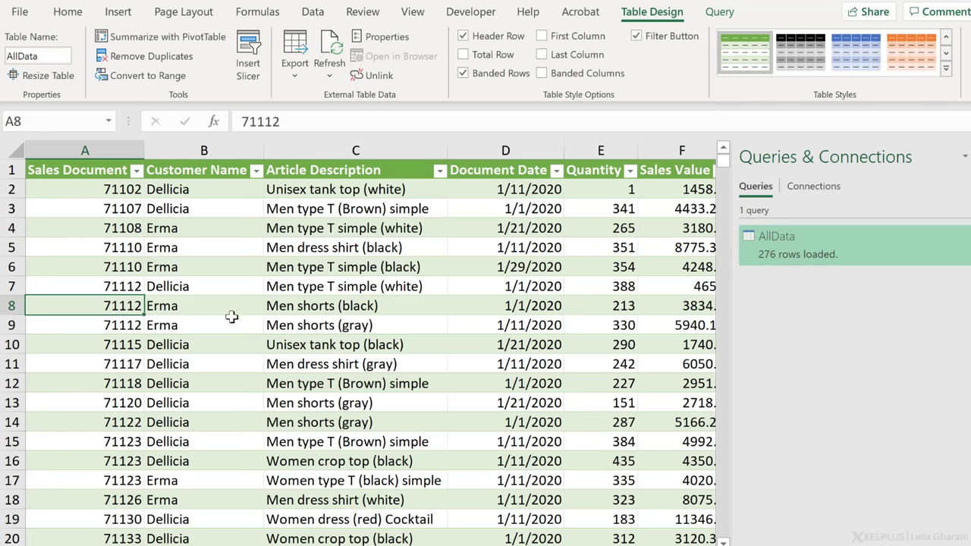
{"action": "mouse_move", "coordinate": [504, 309]}
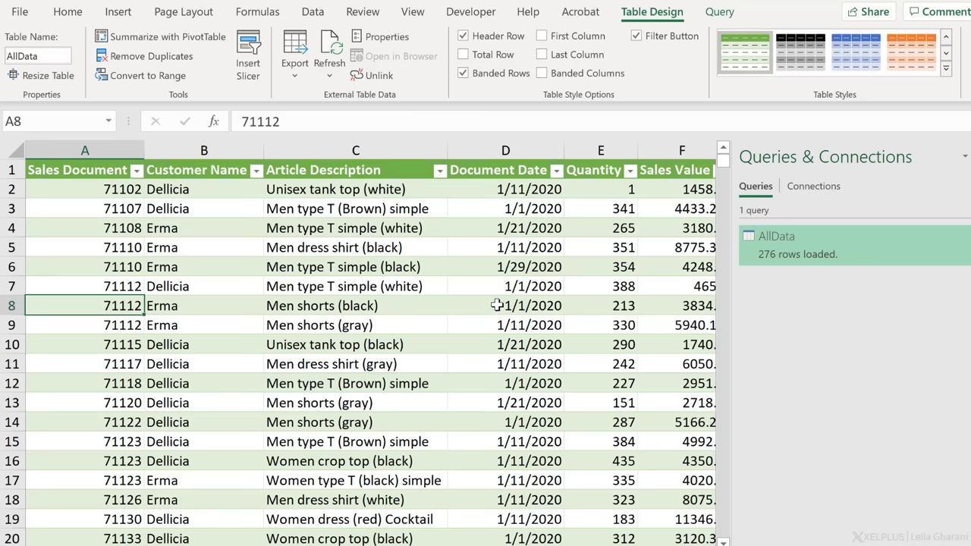
{"action": "mouse_move", "coordinate": [522, 300]}
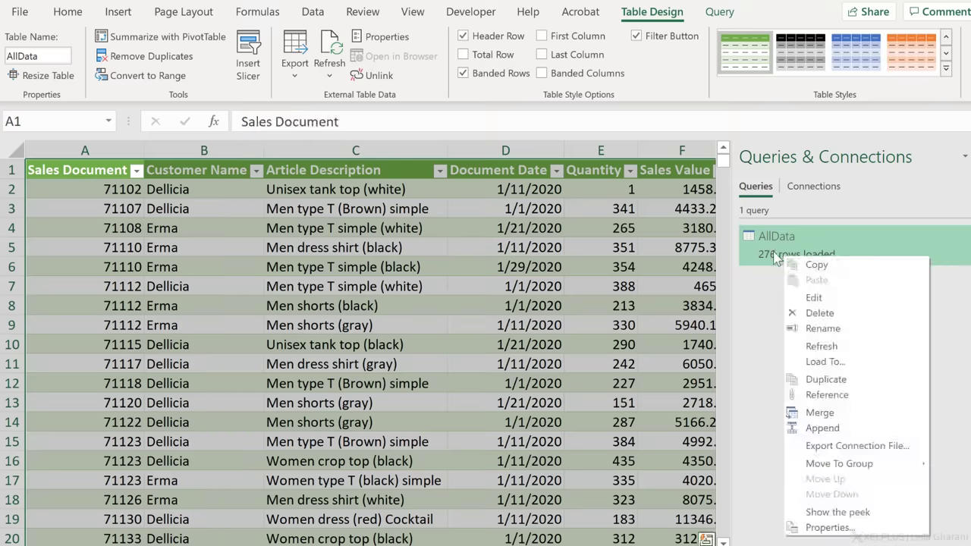
Reload AllData via Load To as a PivotTable Report, accepting the data loss warning
{"action": "left_click", "coordinate": [825, 361]}
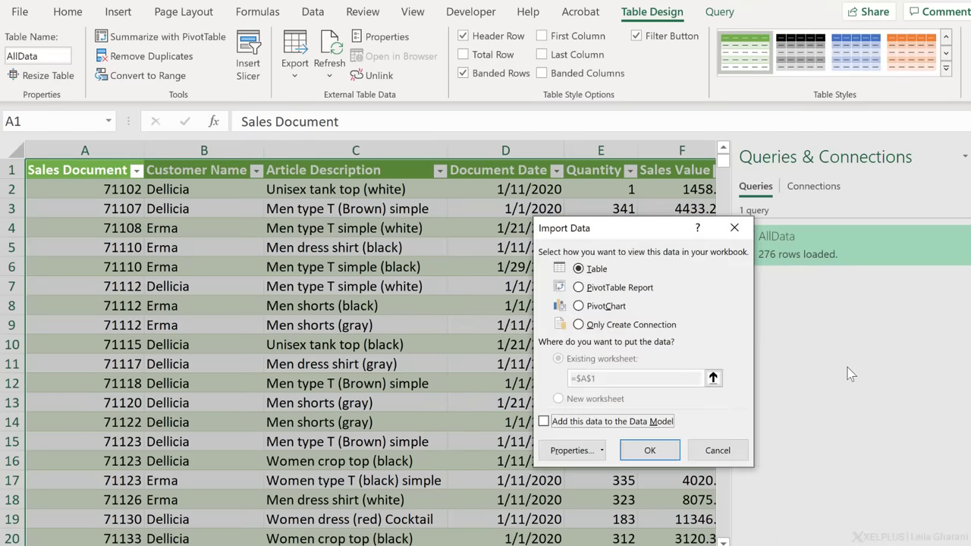
{"action": "mouse_move", "coordinate": [604, 296]}
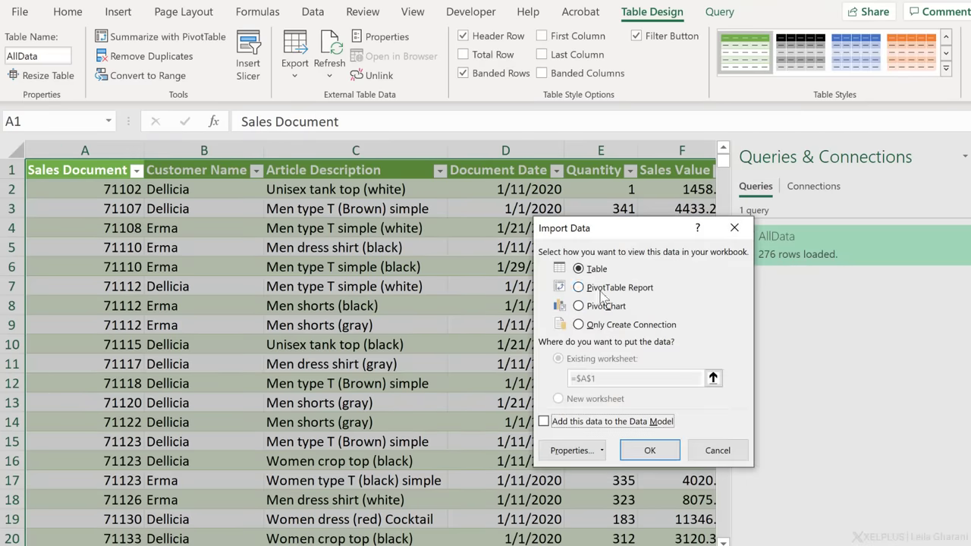
{"action": "left_click", "coordinate": [578, 287]}
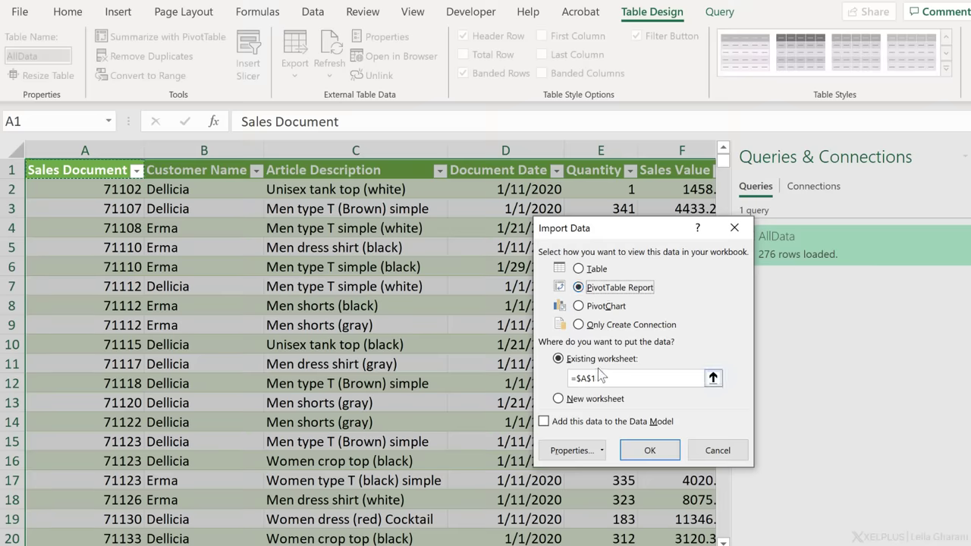
{"action": "left_click", "coordinate": [649, 449]}
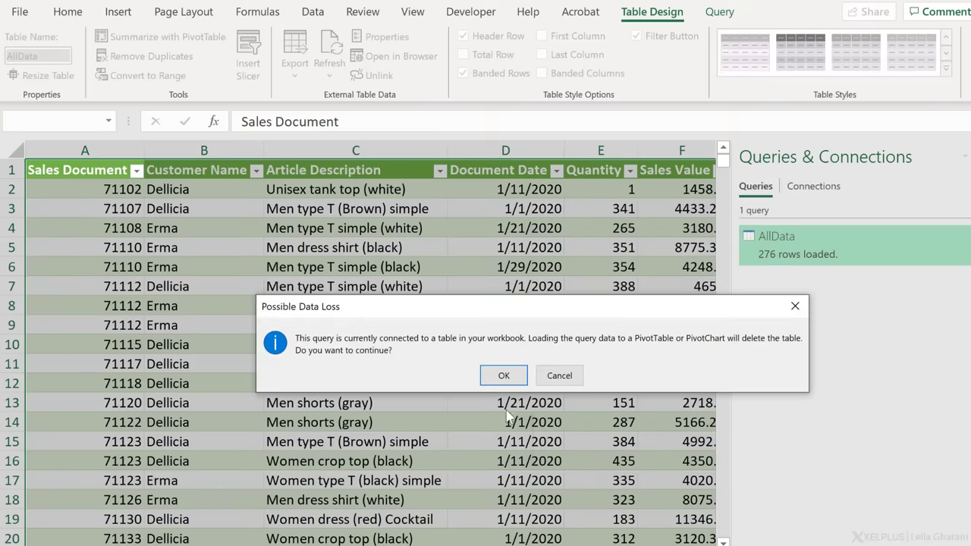
{"action": "left_click", "coordinate": [503, 375]}
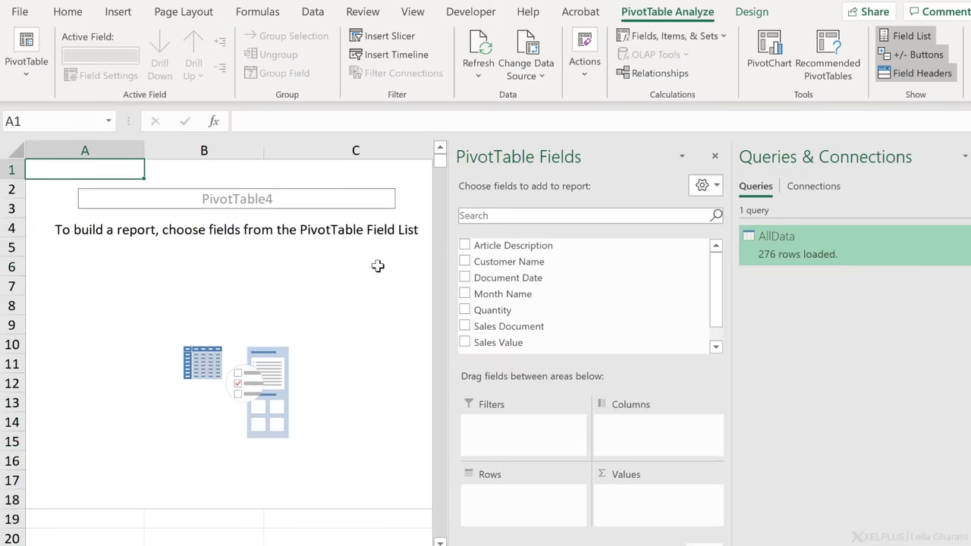
Sum Sales Value in the pivot with Month Name as row headings
{"action": "left_click", "coordinate": [465, 343]}
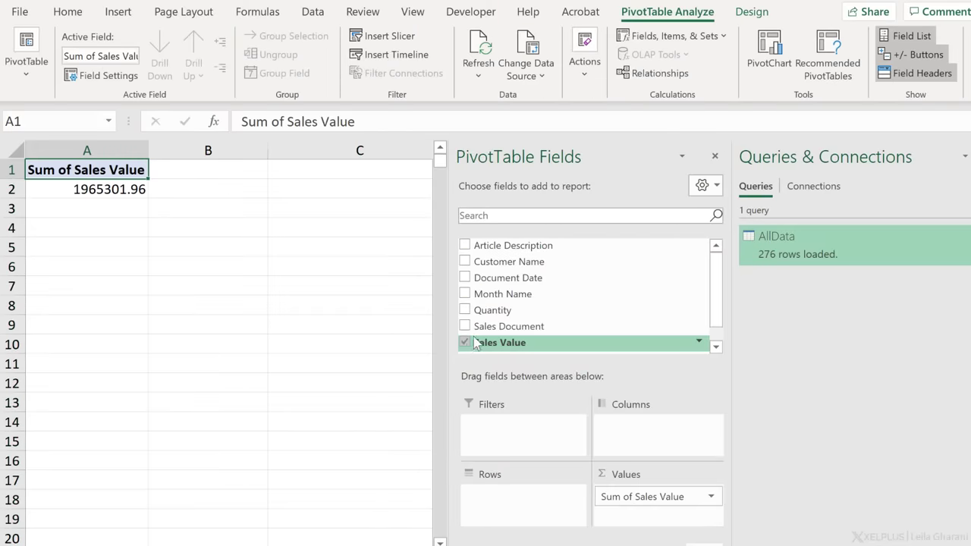
{"action": "left_click", "coordinate": [464, 294]}
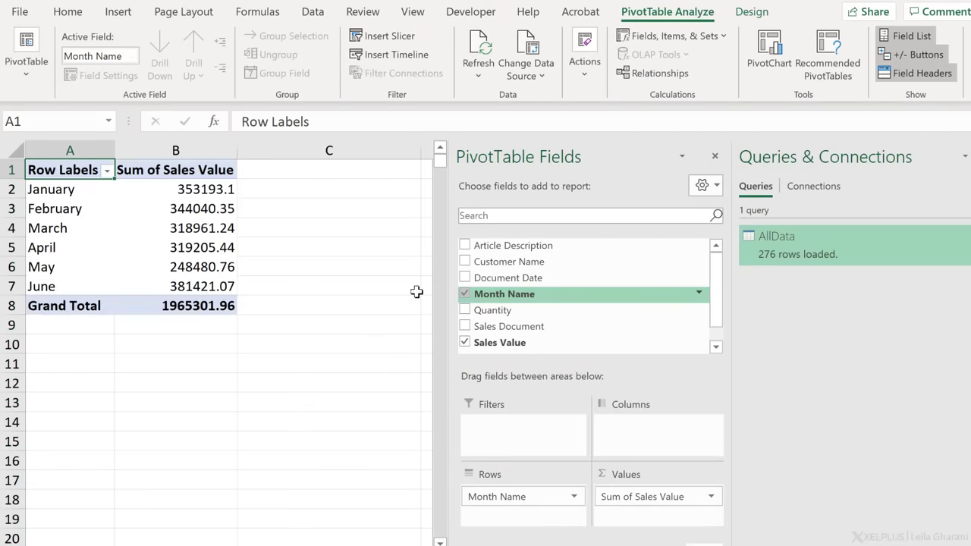
{"action": "mouse_move", "coordinate": [150, 267]}
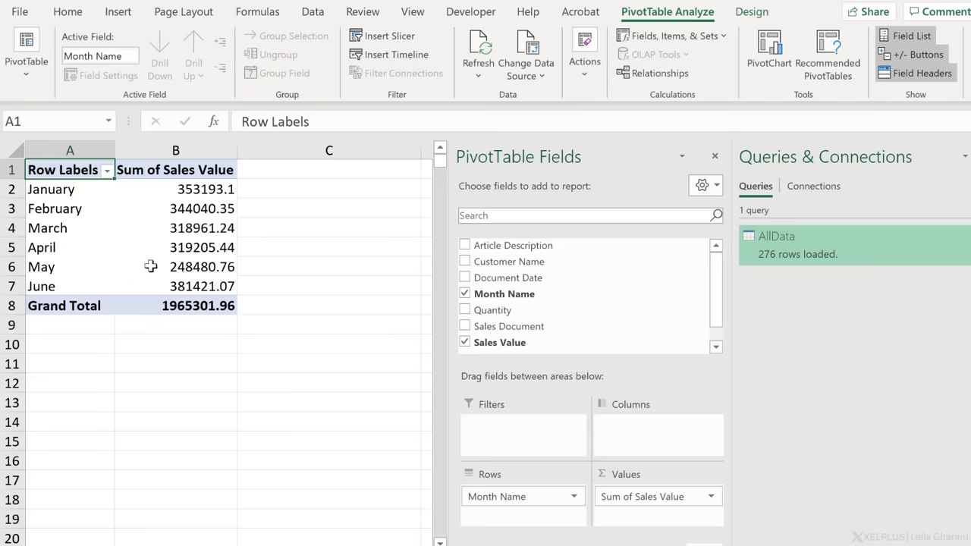
{"action": "left_click", "coordinate": [752, 12]}
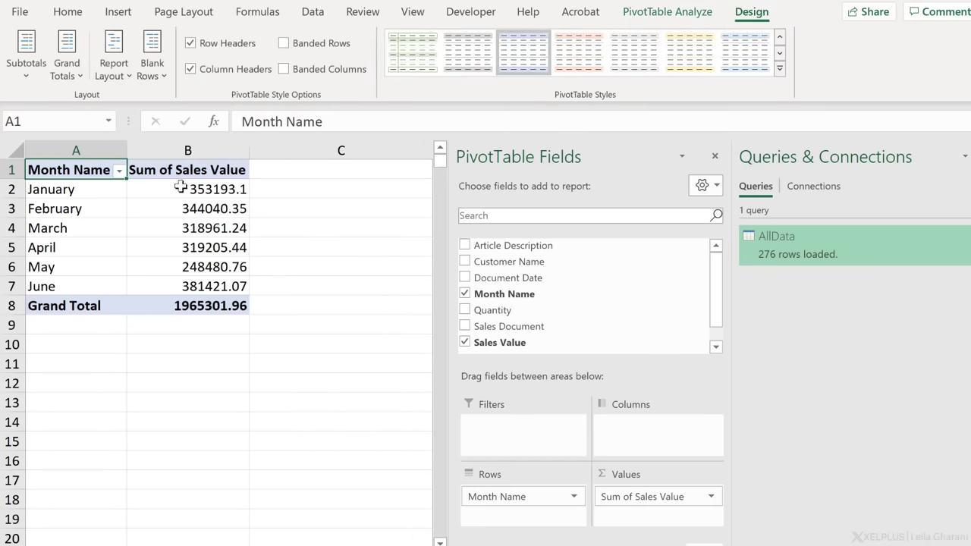
Format the pivot's Sales Value as numbers with 1000 separators and 0 decimal places
{"action": "right_click", "coordinate": [188, 210]}
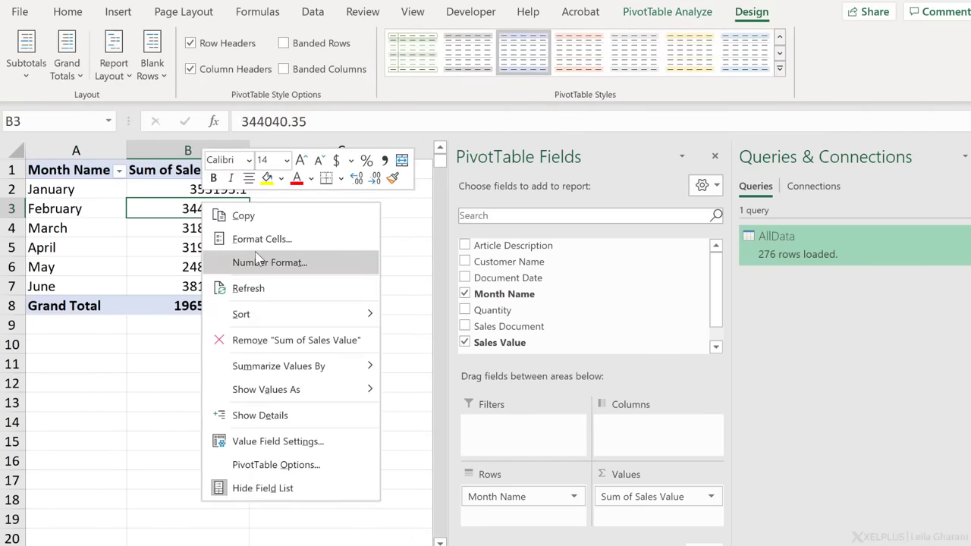
{"action": "left_click", "coordinate": [270, 261]}
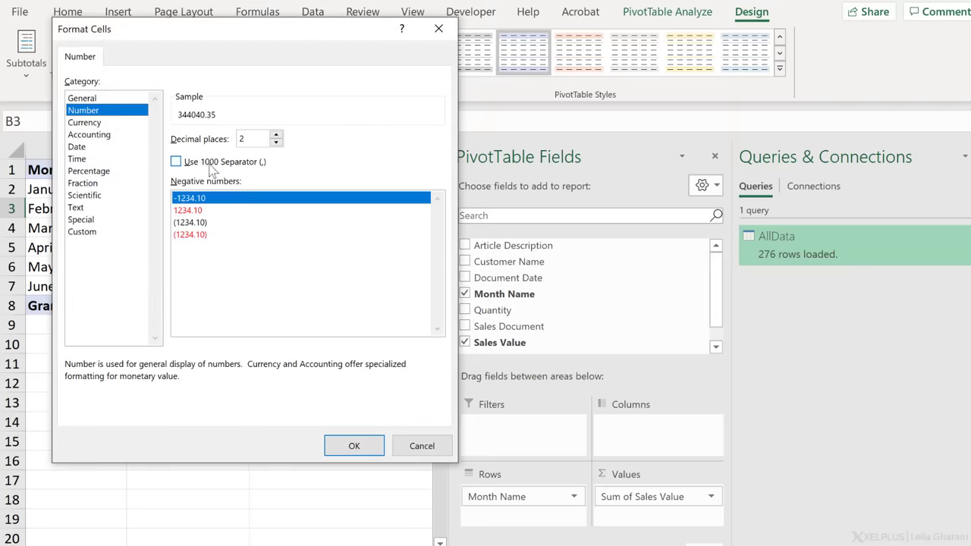
{"action": "left_click", "coordinate": [176, 161]}
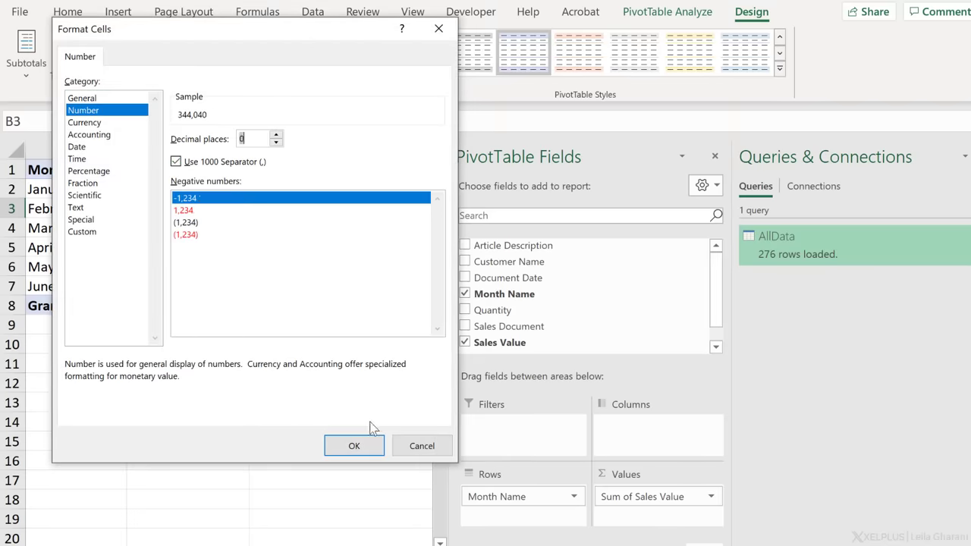
{"action": "left_click", "coordinate": [354, 446]}
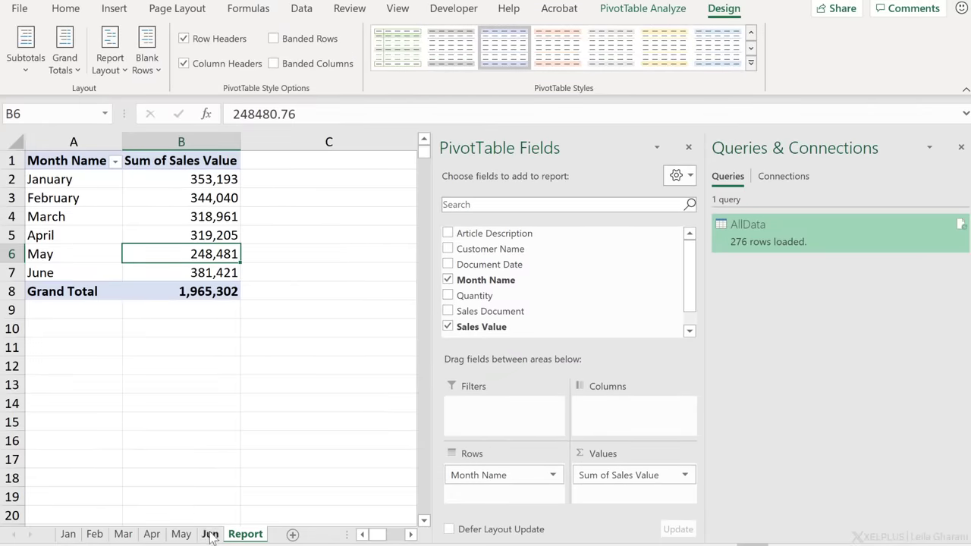
Copy the Jun sheet with Move or Copy and rename the copy Jul
{"action": "left_click", "coordinate": [210, 535]}
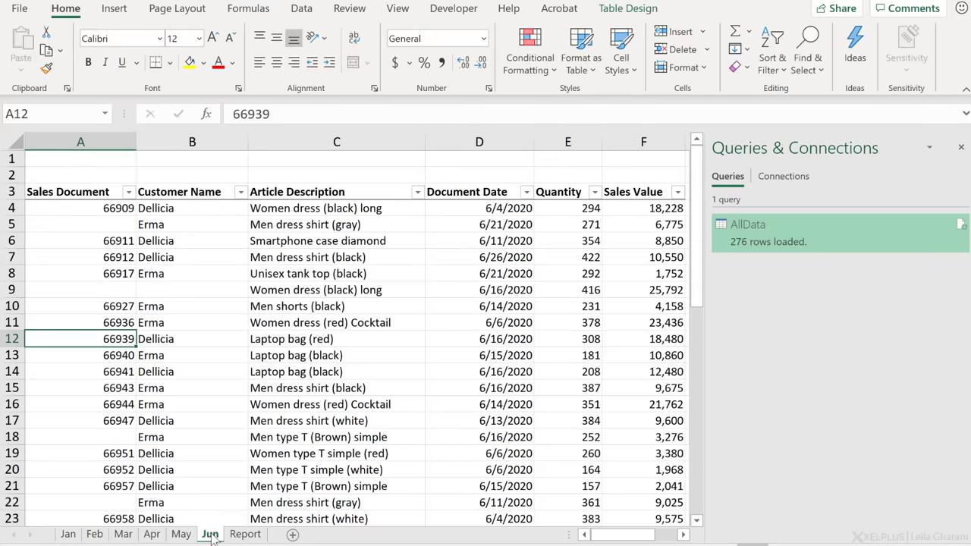
{"action": "right_click", "coordinate": [210, 534]}
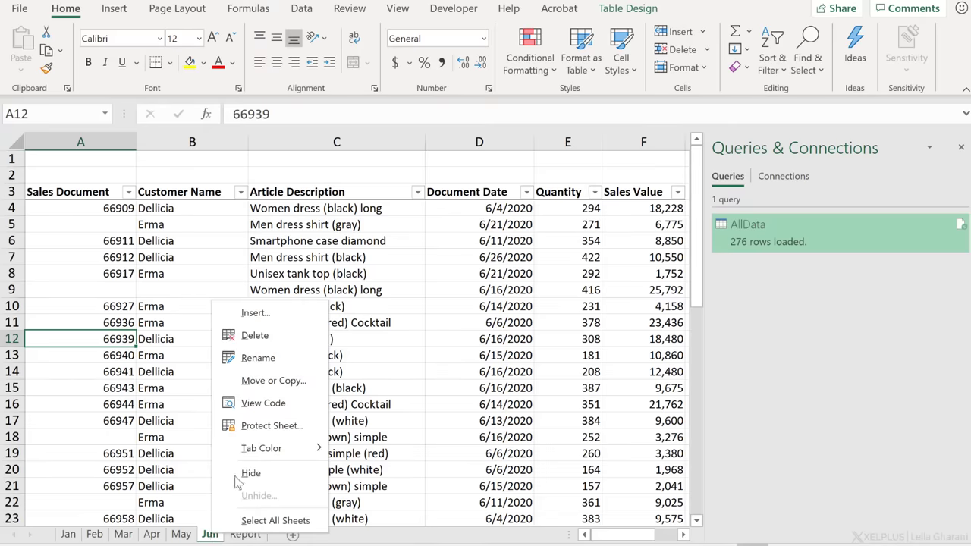
{"action": "left_click", "coordinate": [273, 379]}
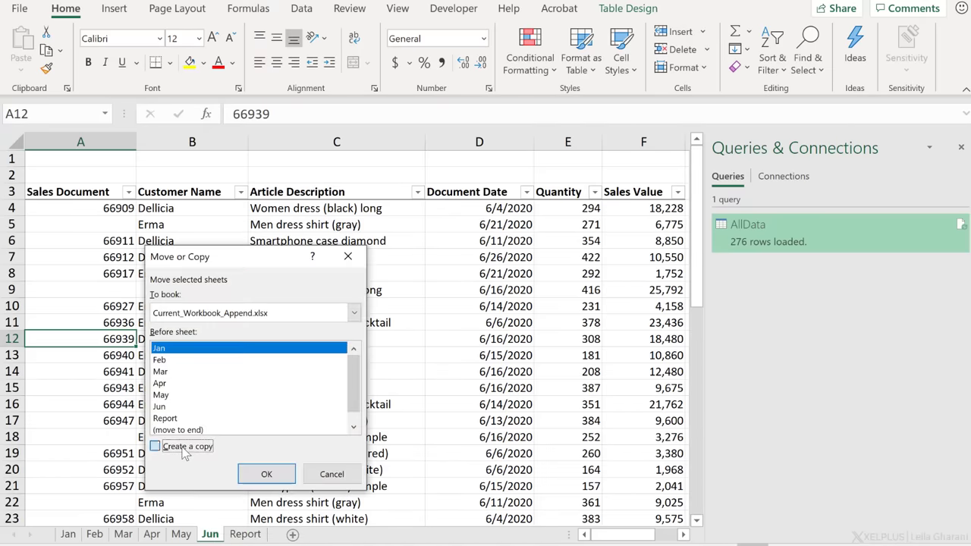
{"action": "left_click", "coordinate": [267, 474]}
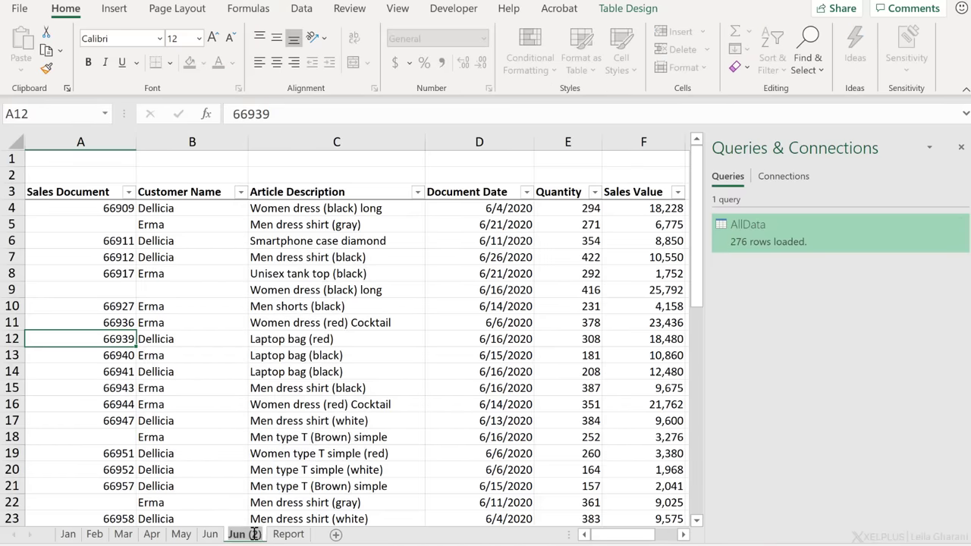
{"action": "left_click", "coordinate": [479, 307]}
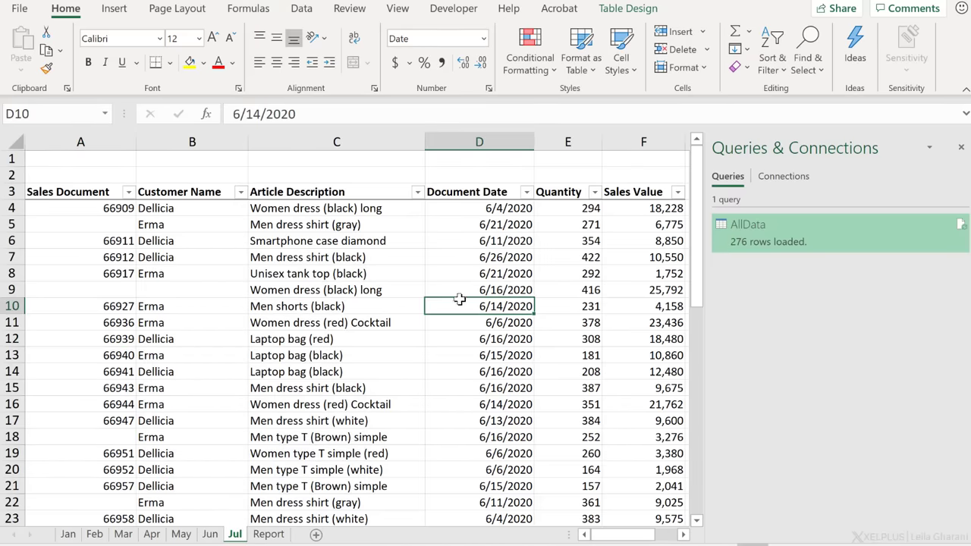
Replace 6/ with 7/ in the Document Date column to make the dates July
{"action": "left_click", "coordinate": [628, 10]}
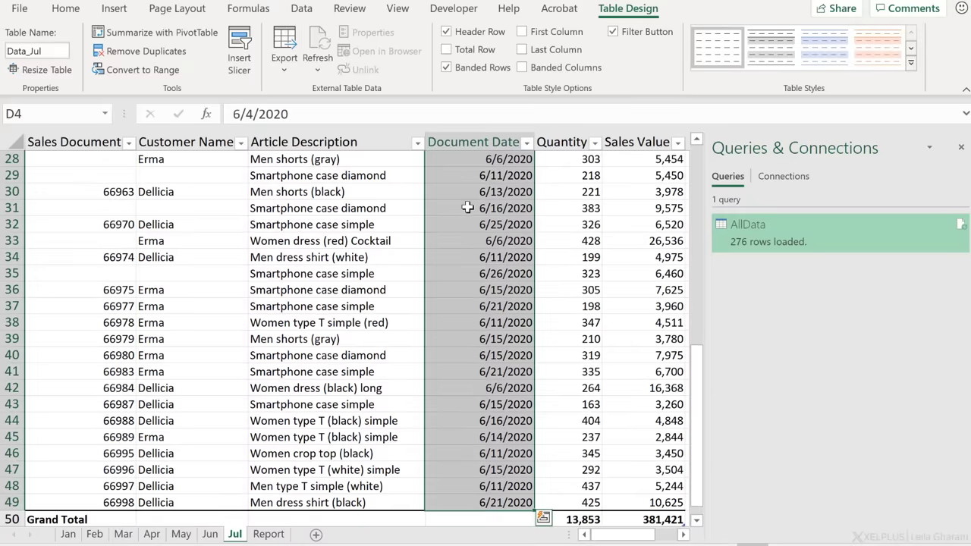
{"action": "key", "text": "ctrl+h"}
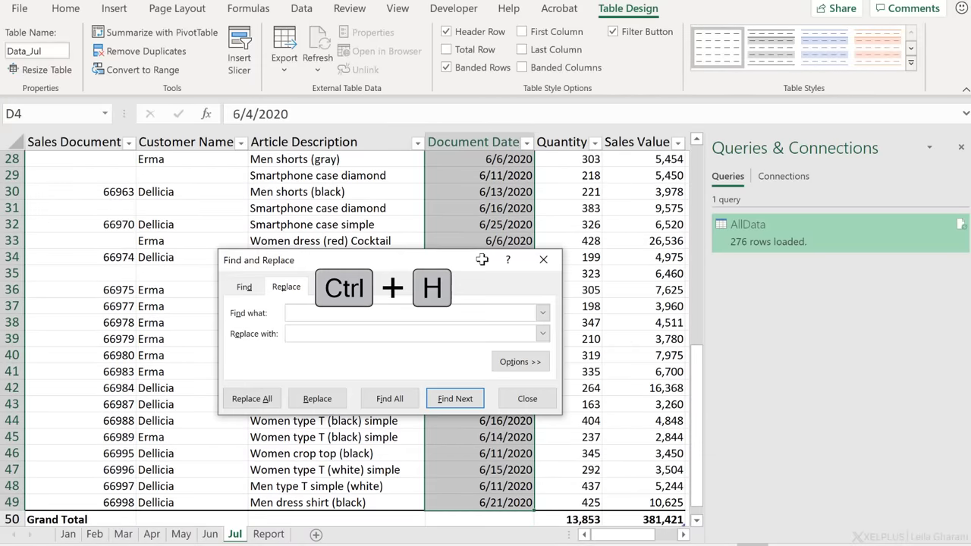
{"action": "type", "text": "6/"}
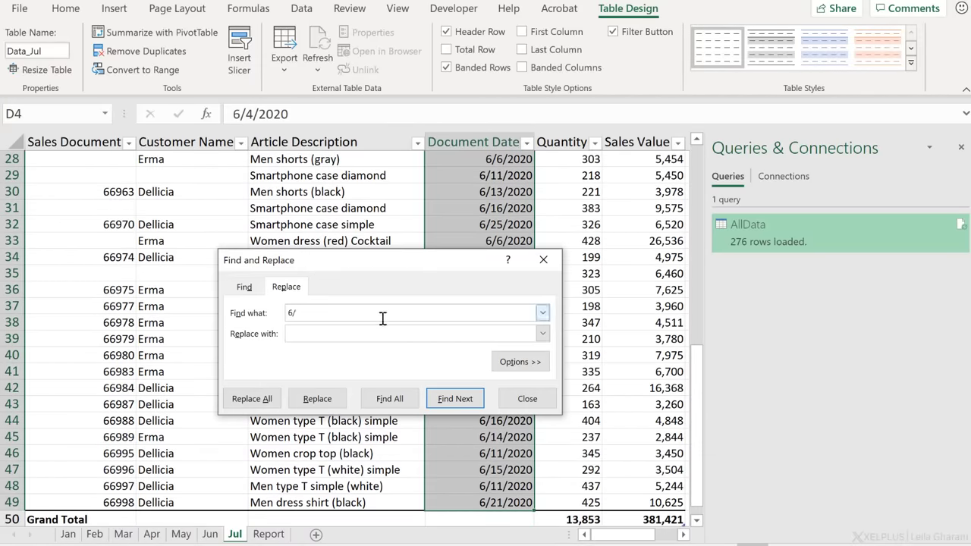
{"action": "type", "text": "7/"}
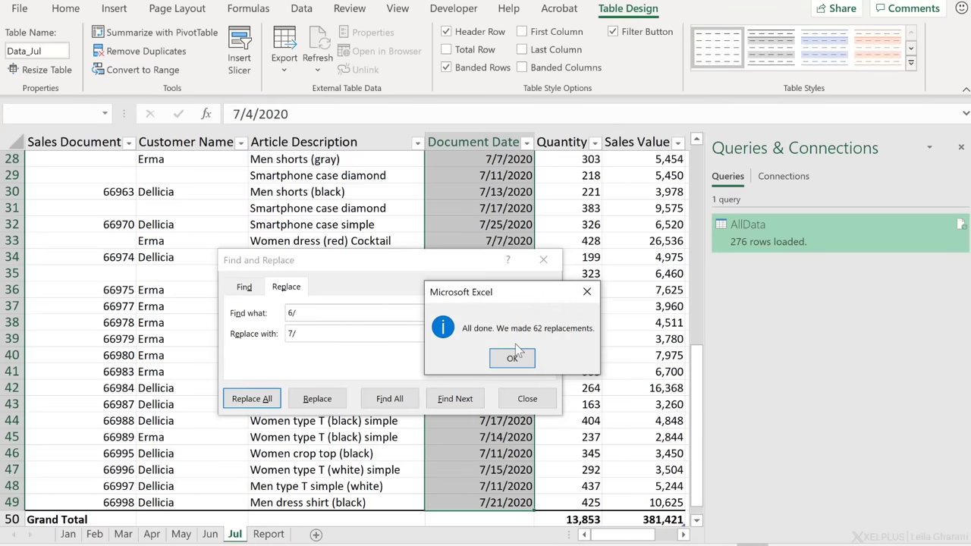
{"action": "left_click", "coordinate": [513, 358]}
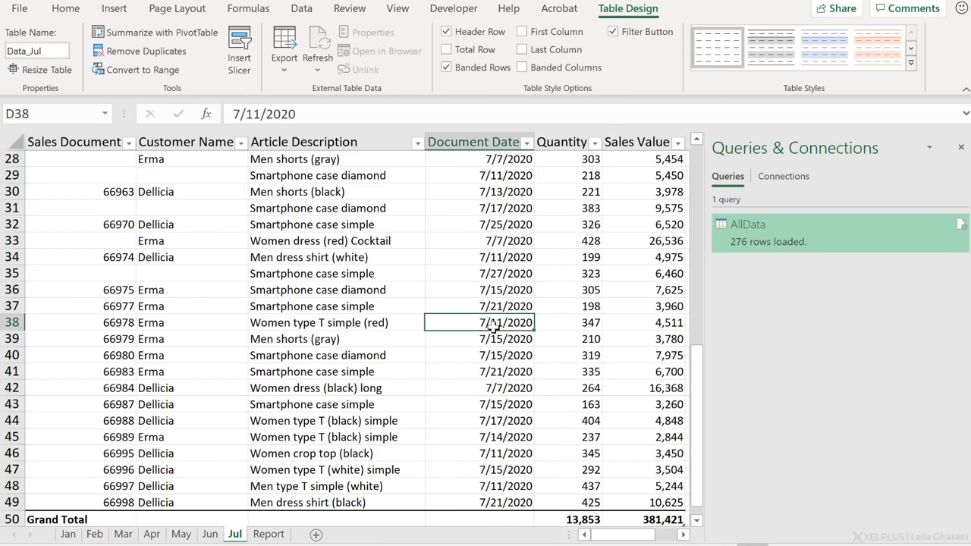
Refresh the Report pivot table so July appears in the totals
{"action": "left_click", "coordinate": [269, 534]}
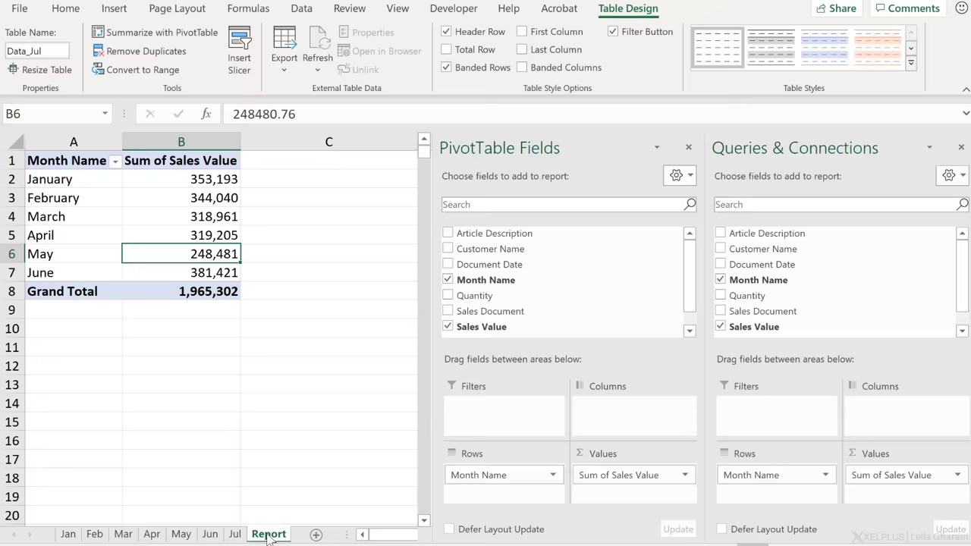
{"action": "right_click", "coordinate": [181, 234]}
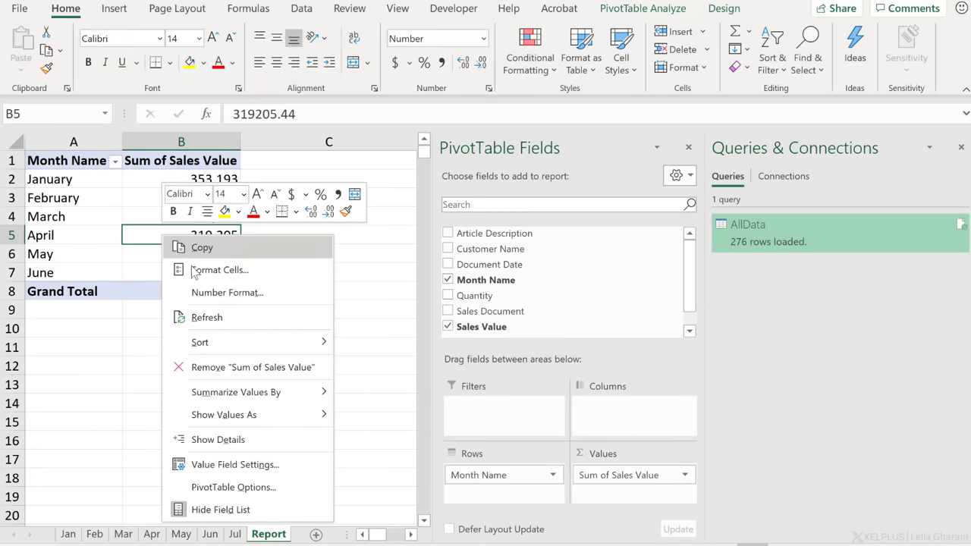
{"action": "left_click", "coordinate": [207, 317]}
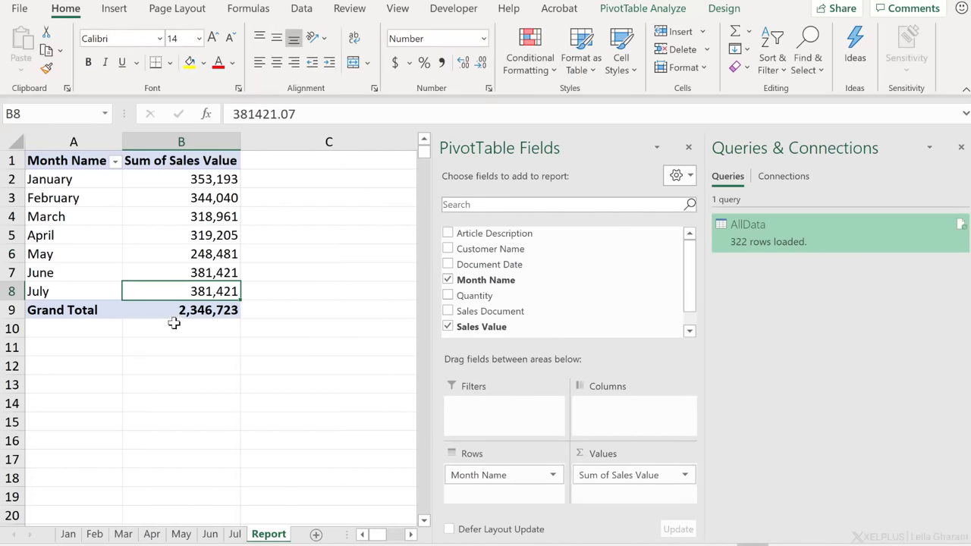